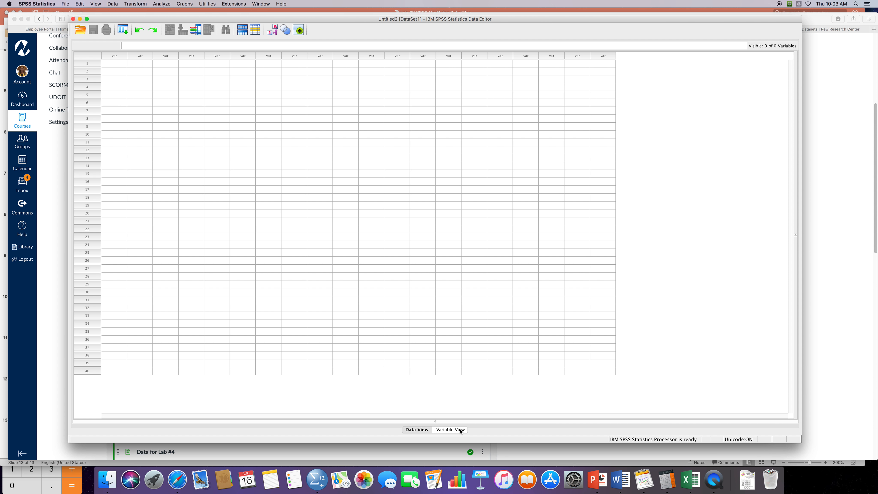
# Name three numeric variables q1, q2 and q3 in Variable View
pyautogui.click(449, 429)
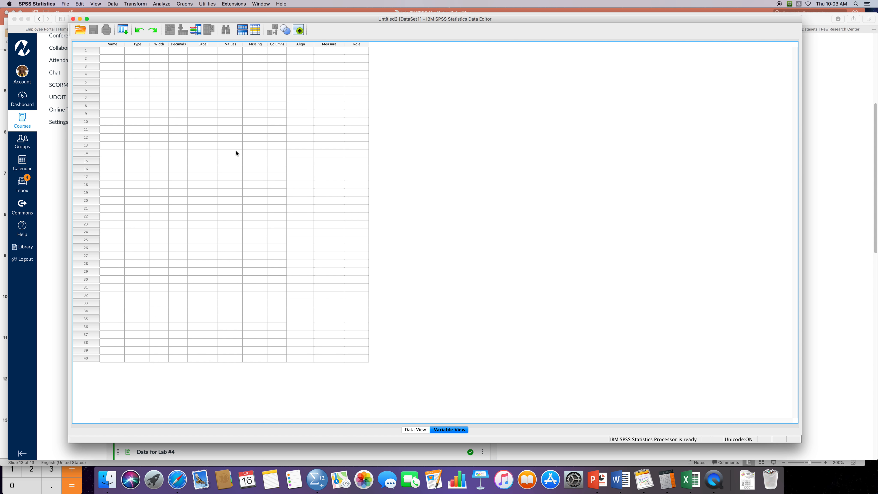
pyautogui.click(112, 50)
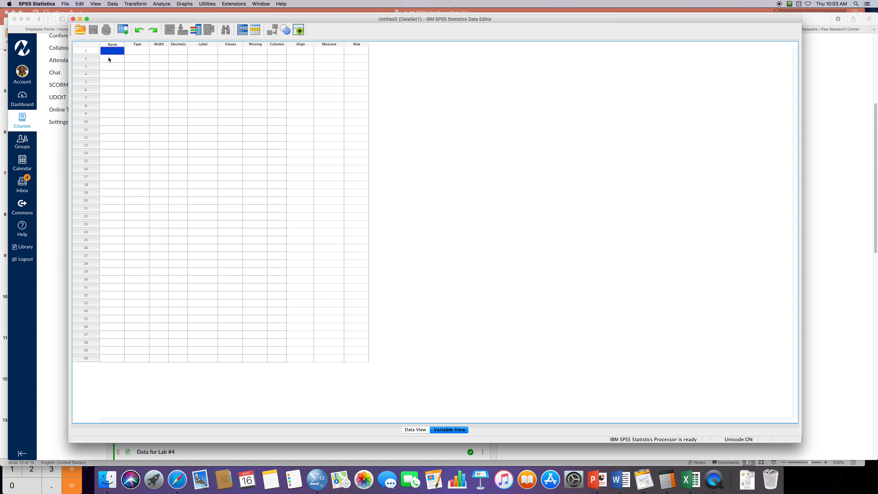
pyautogui.moveTo(106, 61)
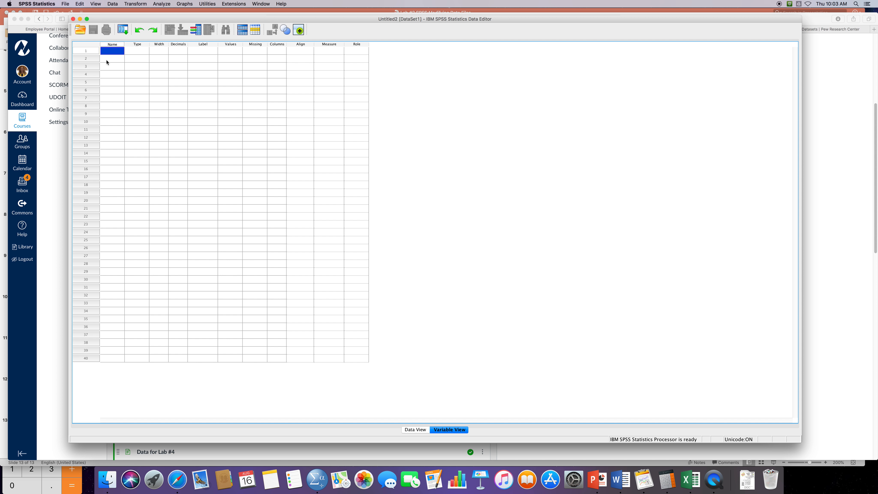
pyautogui.write('q1')
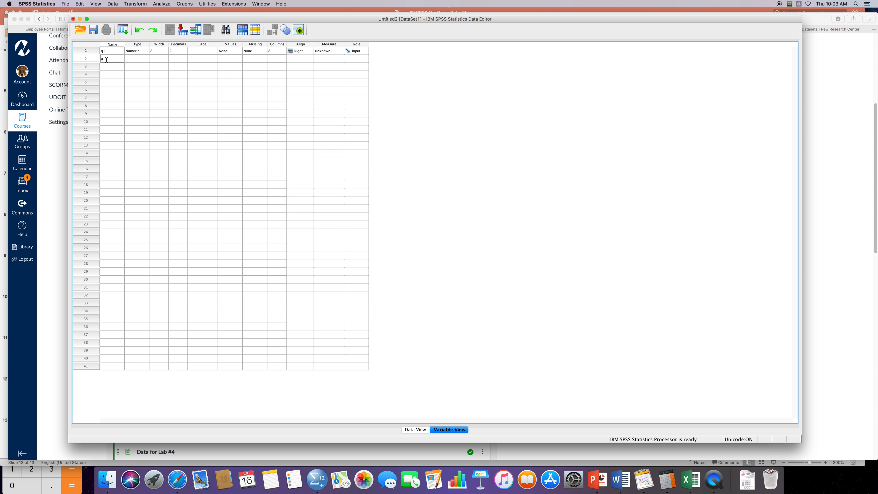
pyautogui.write('q2')
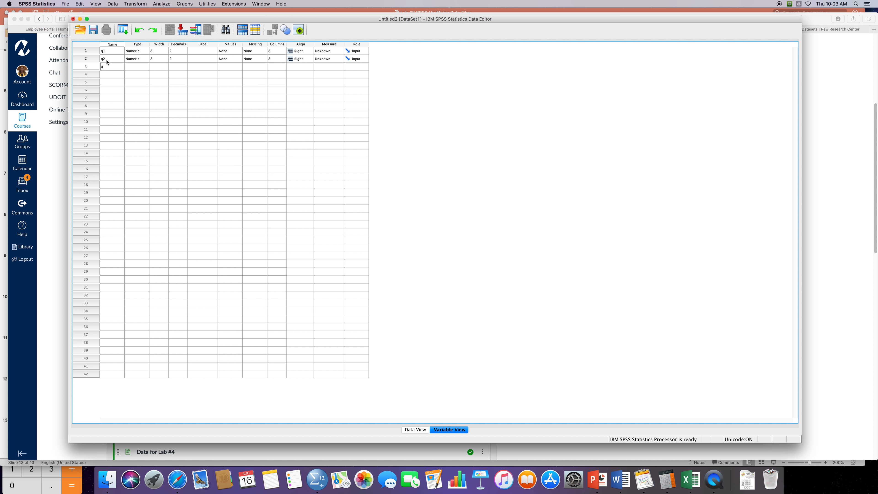
pyautogui.write('q3')
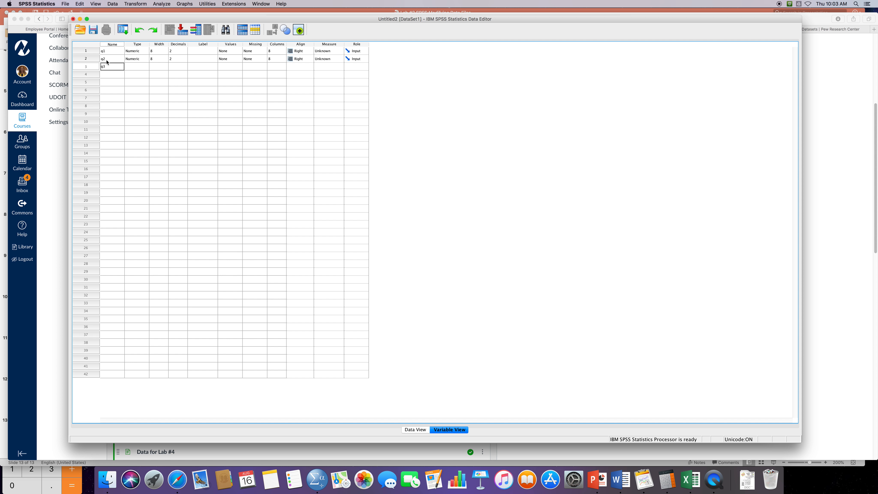
pyautogui.press('Return')
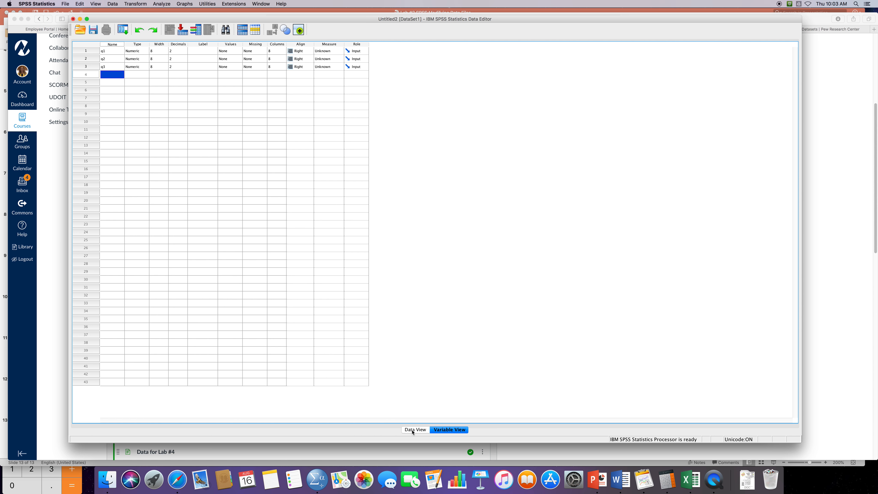
# Enter the q1 scores (1.00, 2.00, 1.00) in Data View and move on to the next column
pyautogui.click(416, 429)
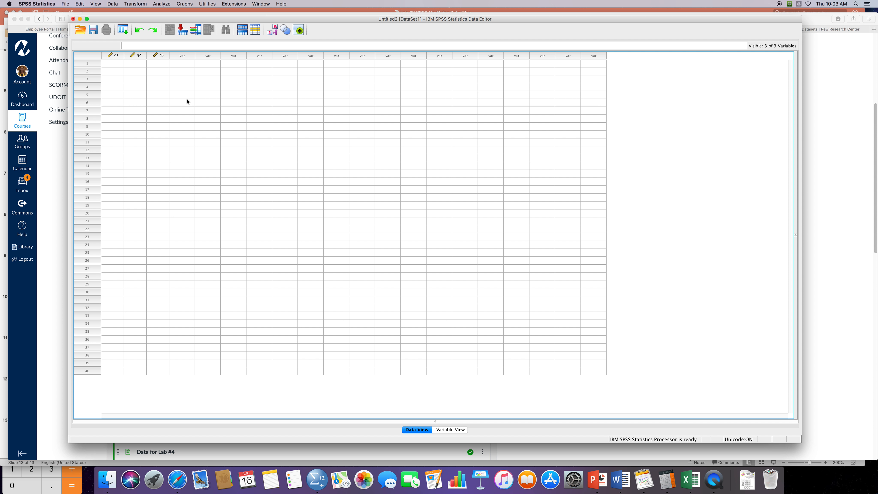
pyautogui.moveTo(98, 70)
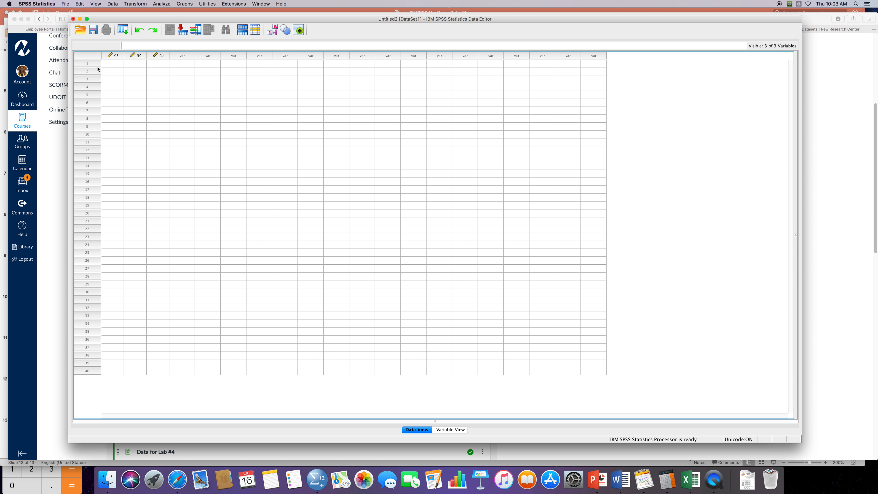
pyautogui.click(113, 63)
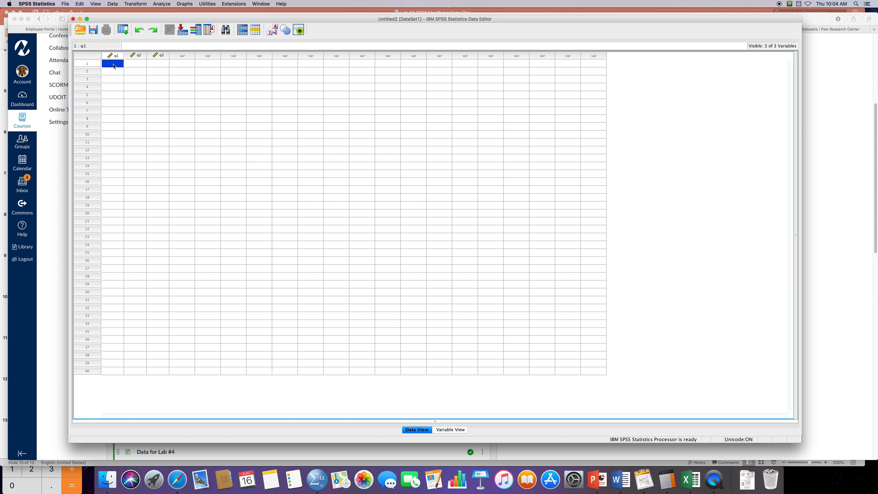
pyautogui.write('1.00')
pyautogui.click(113, 71)
pyautogui.write('4')
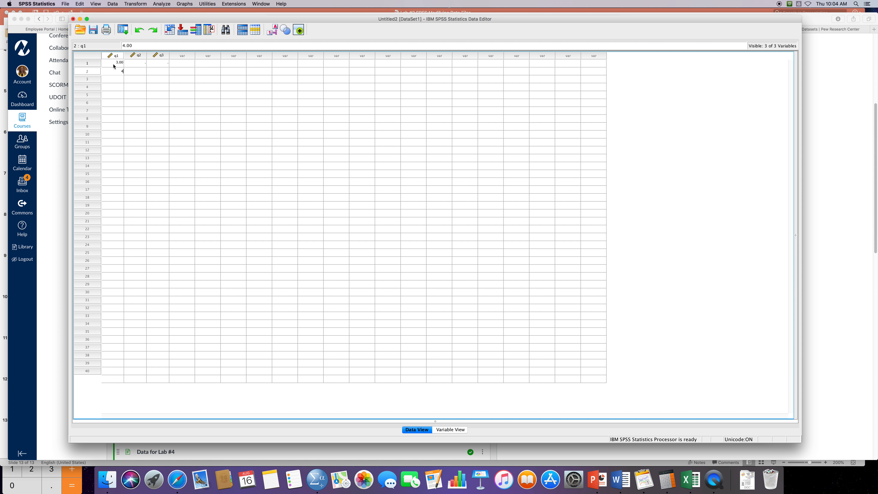
pyautogui.click(112, 79)
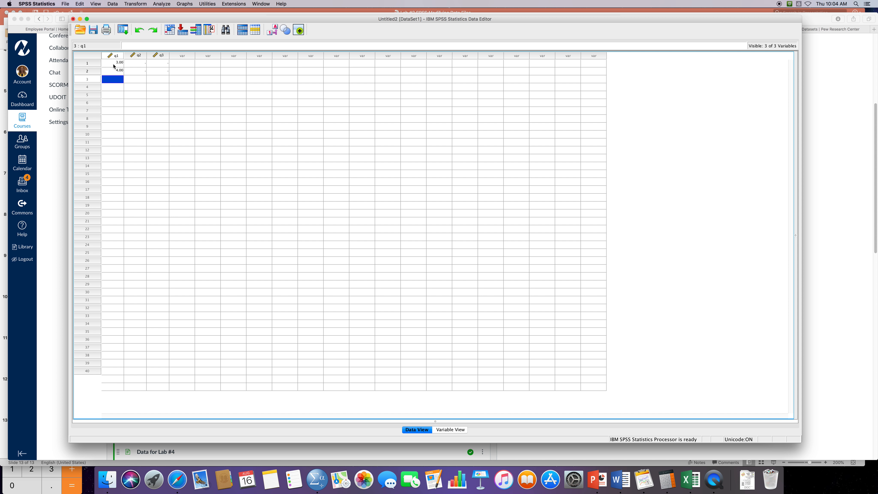
pyautogui.write('2.00')
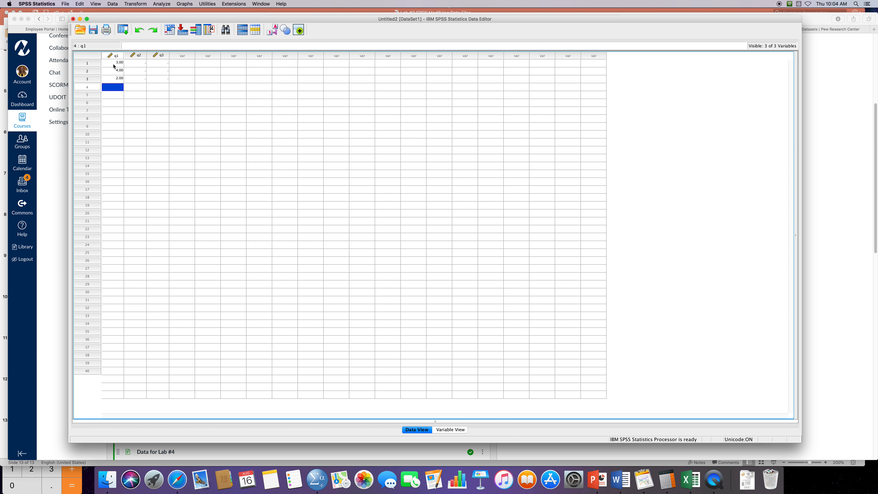
pyautogui.write('1.00')
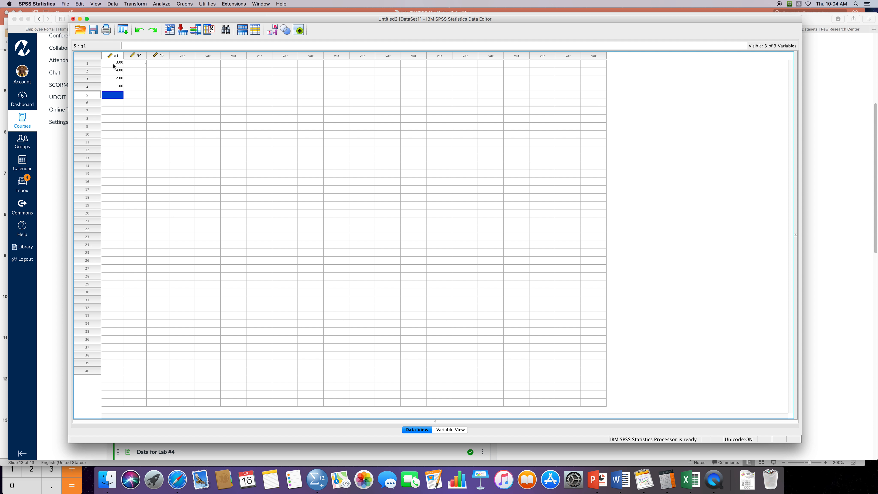
pyautogui.click(134, 62)
pyautogui.write('3')
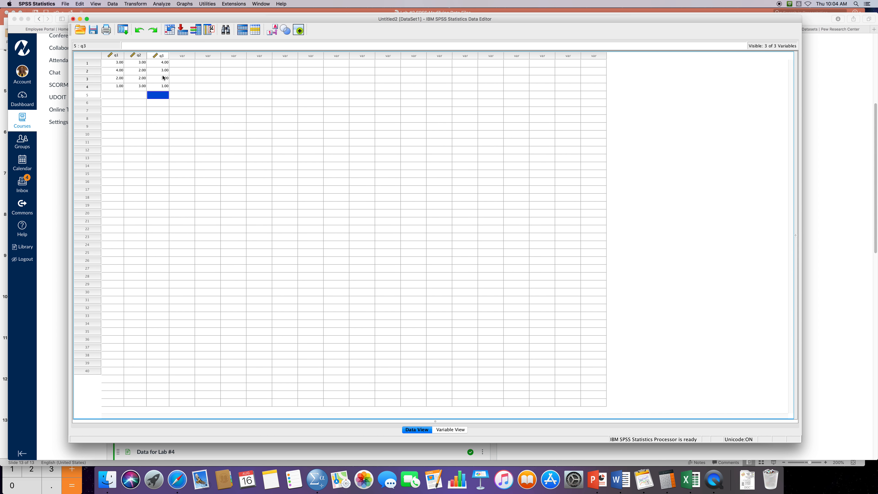
pyautogui.moveTo(114, 73)
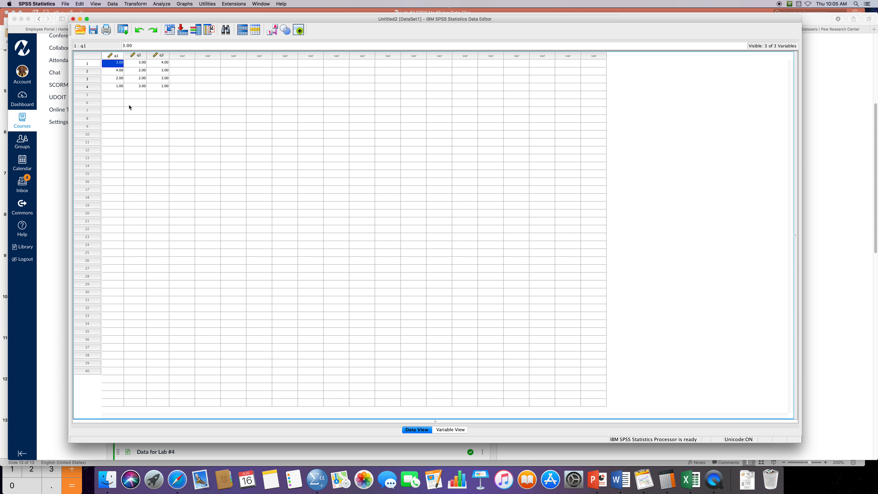
pyautogui.moveTo(129, 109)
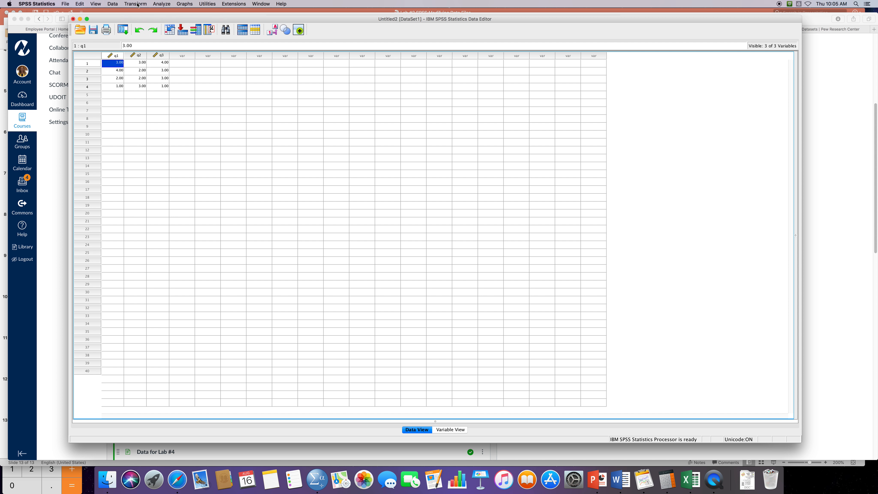
# In Compute Variable, define target Total with numeric expression q1+q2+q3
pyautogui.click(135, 4)
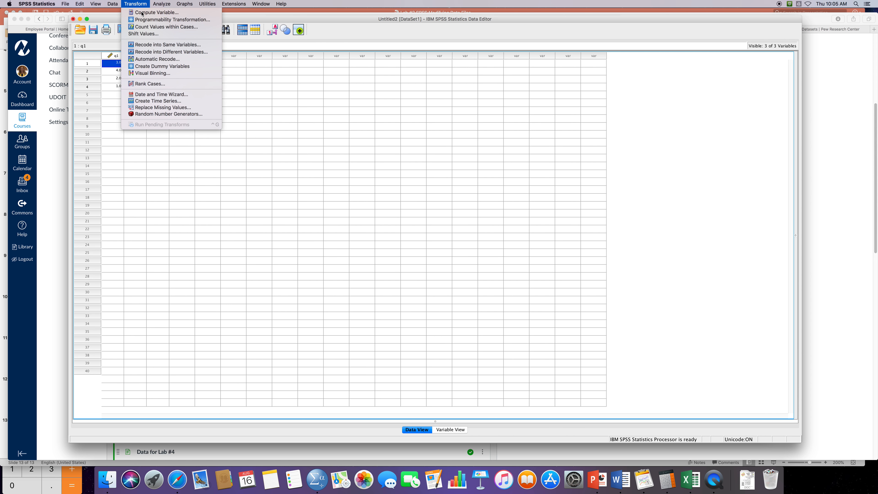
pyautogui.click(157, 12)
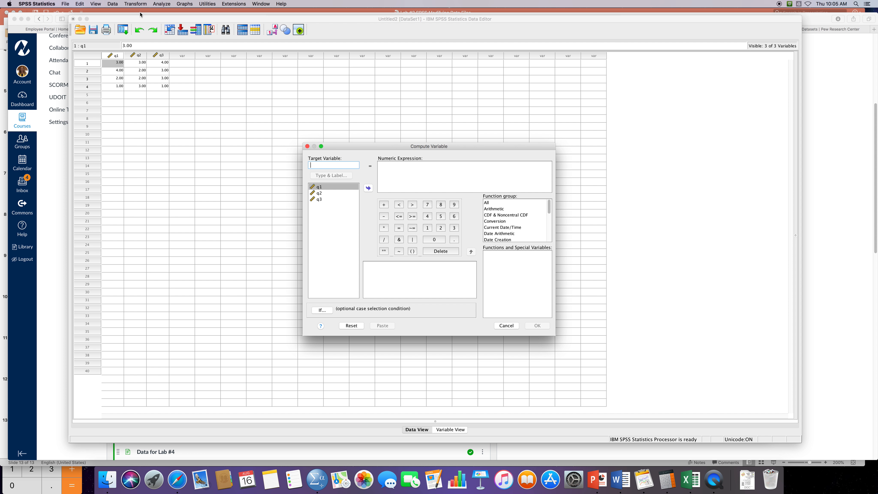
pyautogui.moveTo(140, 15)
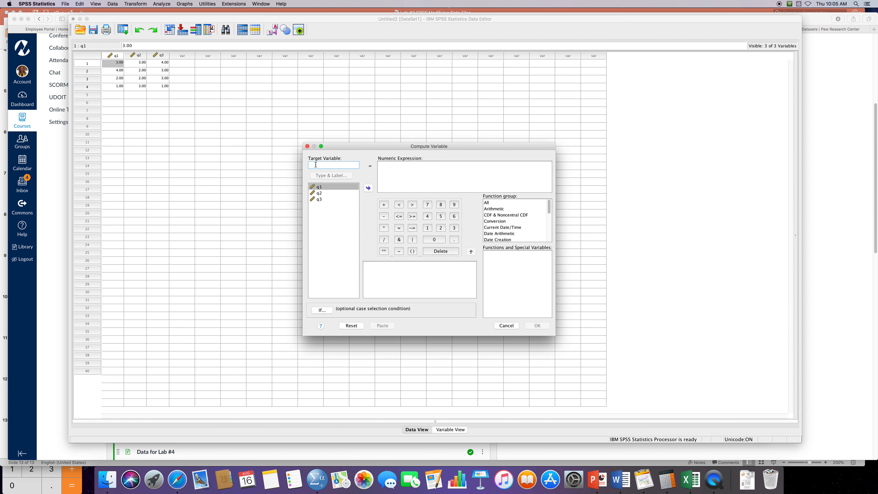
pyautogui.write('Total')
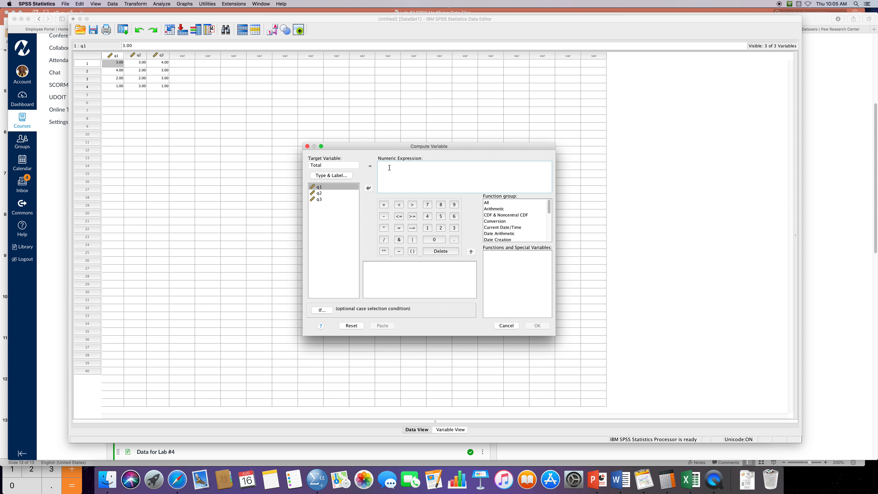
pyautogui.write('q1+')
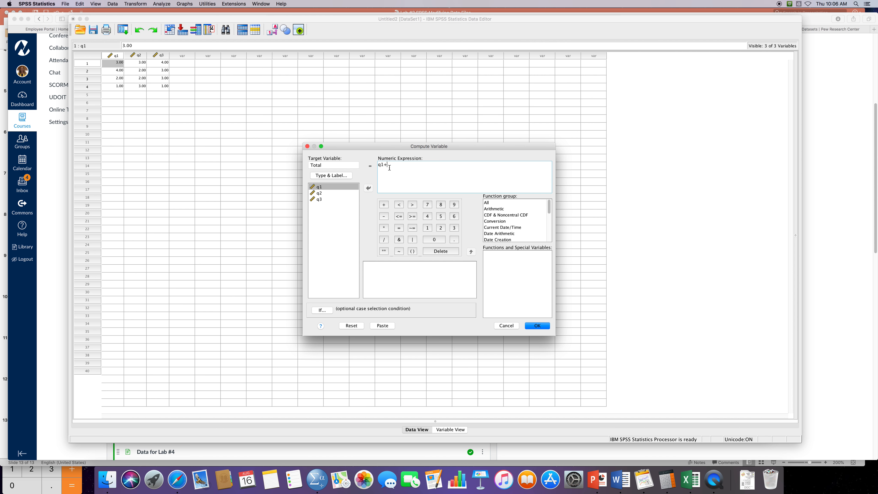
pyautogui.write('q2+')
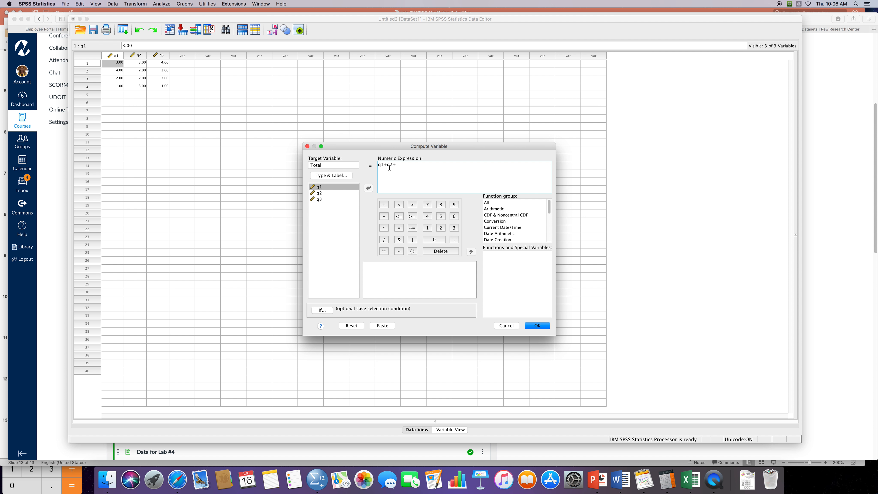
pyautogui.write('q3')
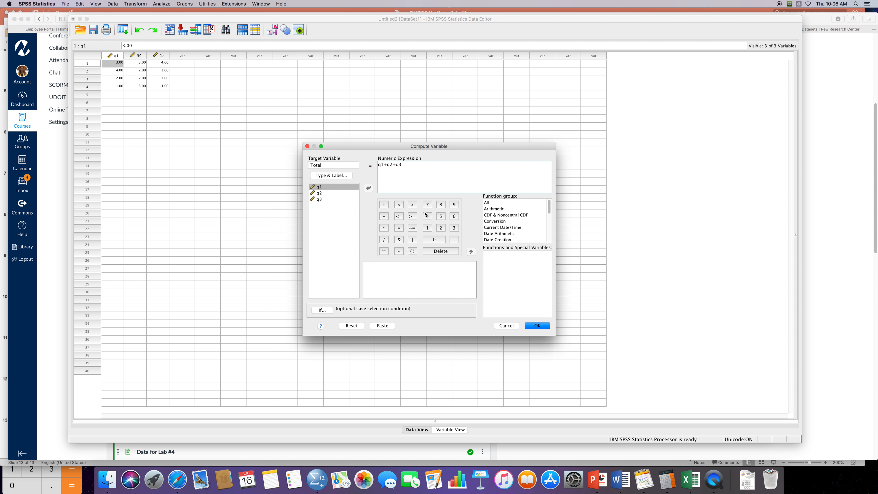
pyautogui.moveTo(439, 228)
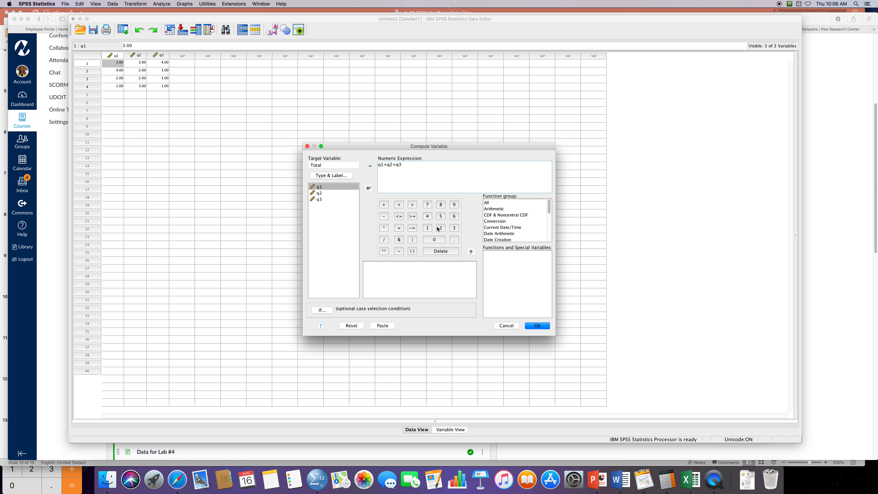
pyautogui.moveTo(494, 277)
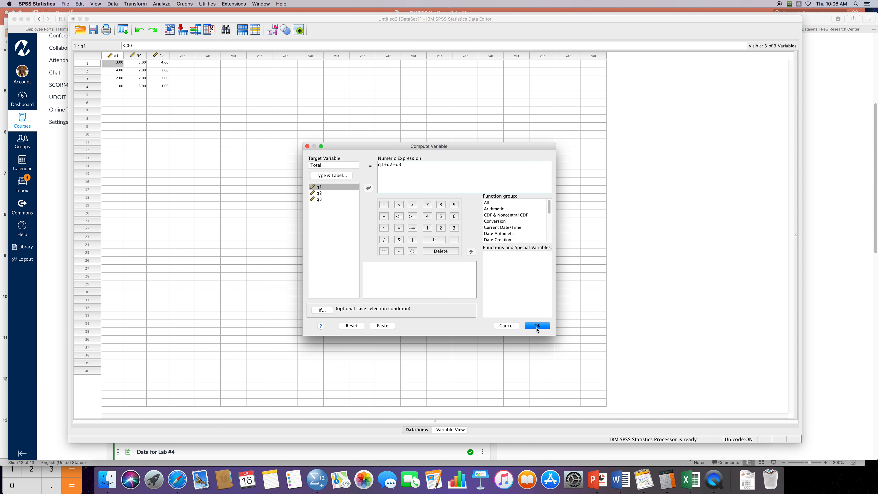
# Close the Output Viewer and discard its contents, returning to the data grid with Total
pyautogui.click(536, 325)
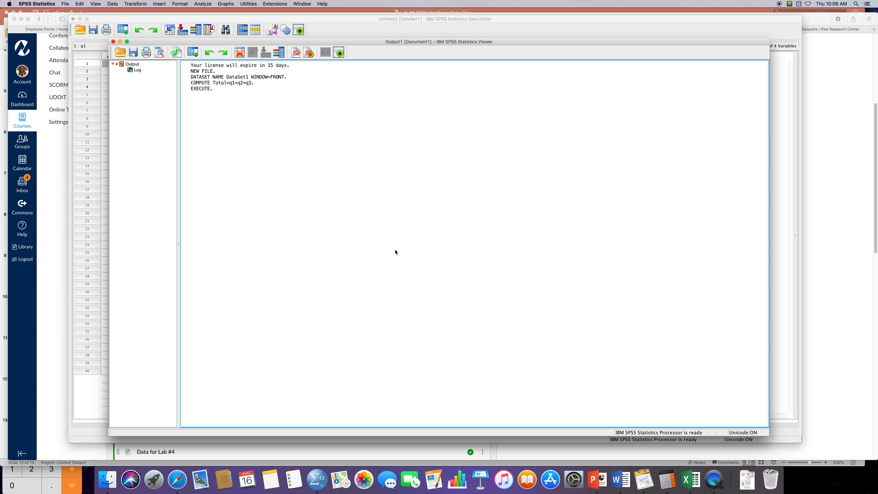
pyautogui.moveTo(276, 108)
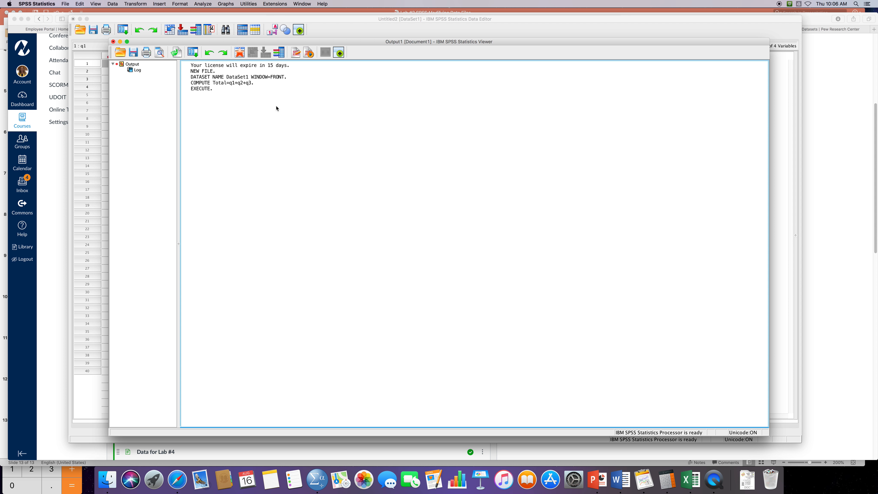
pyautogui.click(223, 87)
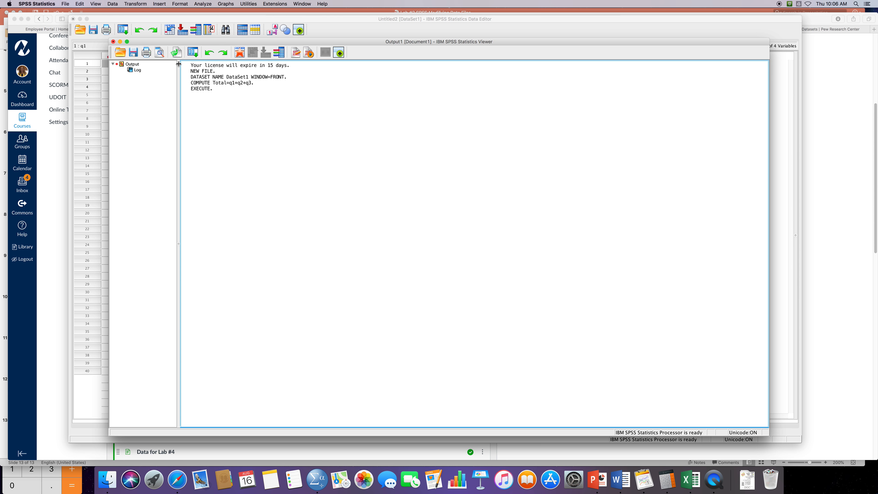
pyautogui.click(113, 42)
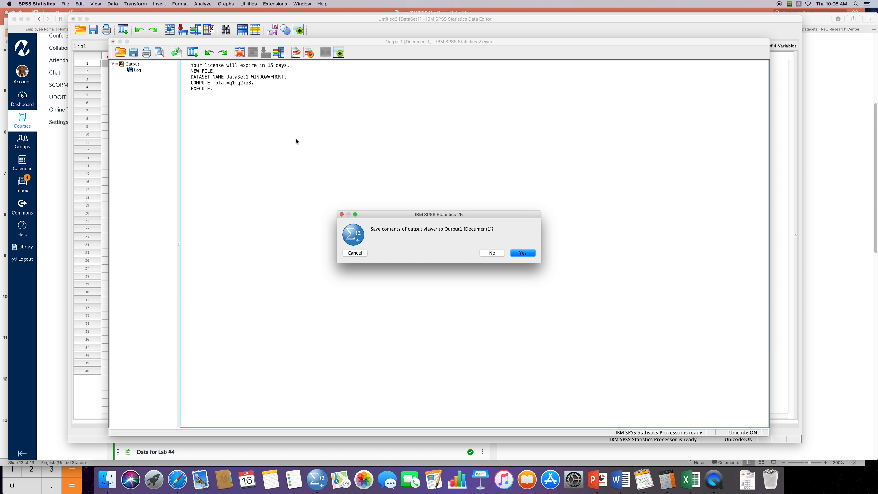
pyautogui.click(491, 252)
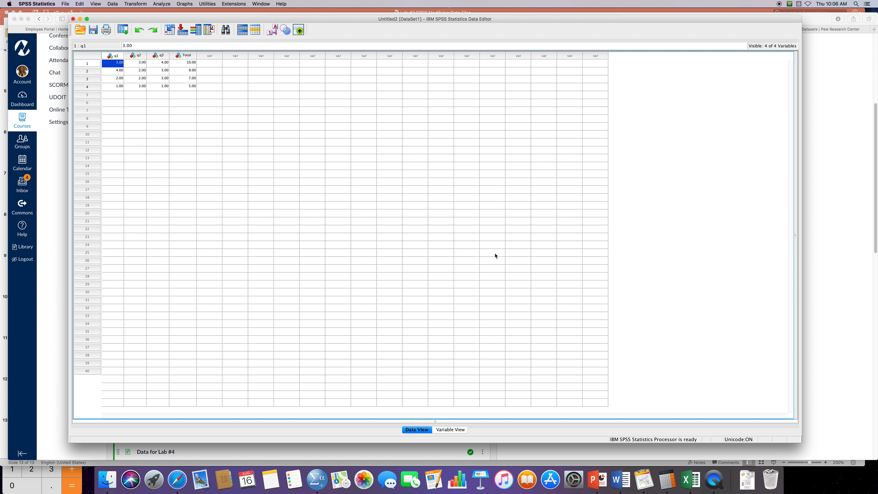
pyautogui.moveTo(191, 88)
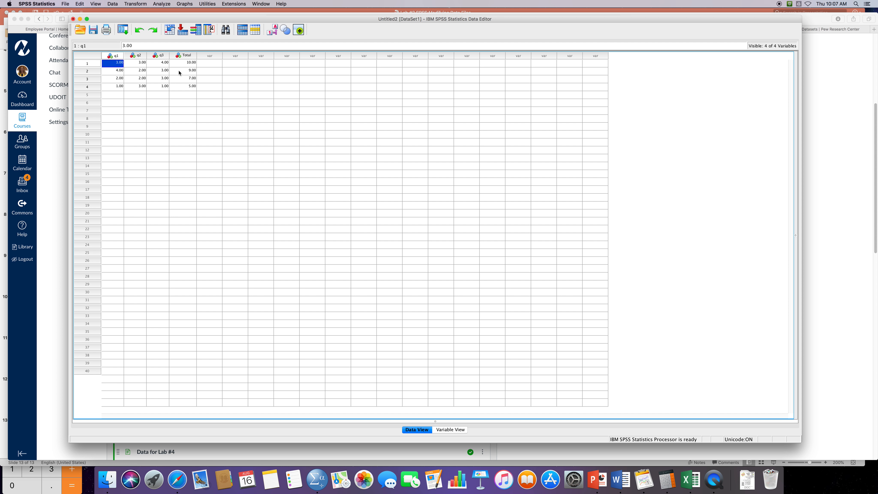
pyautogui.moveTo(186, 90)
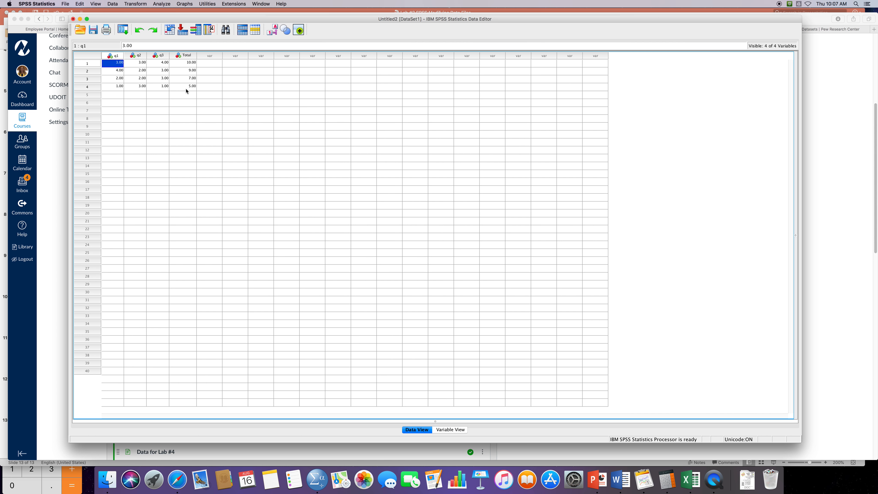
pyautogui.moveTo(188, 90)
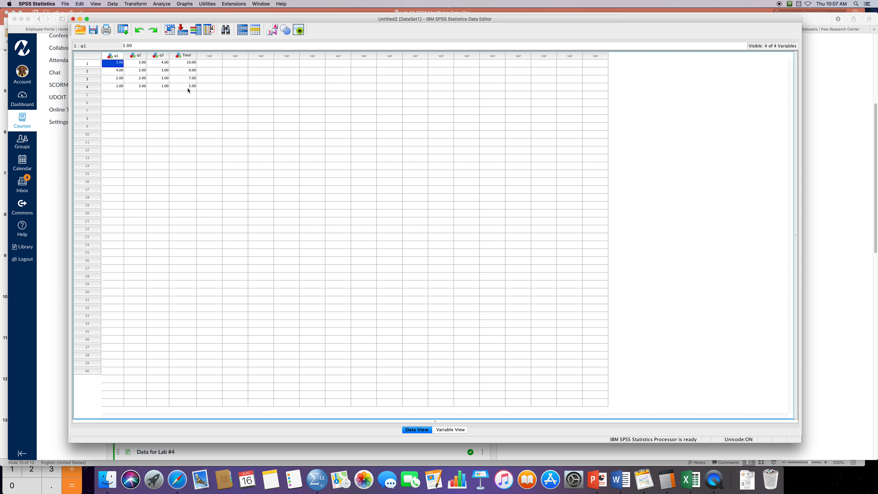
pyautogui.moveTo(136, 4)
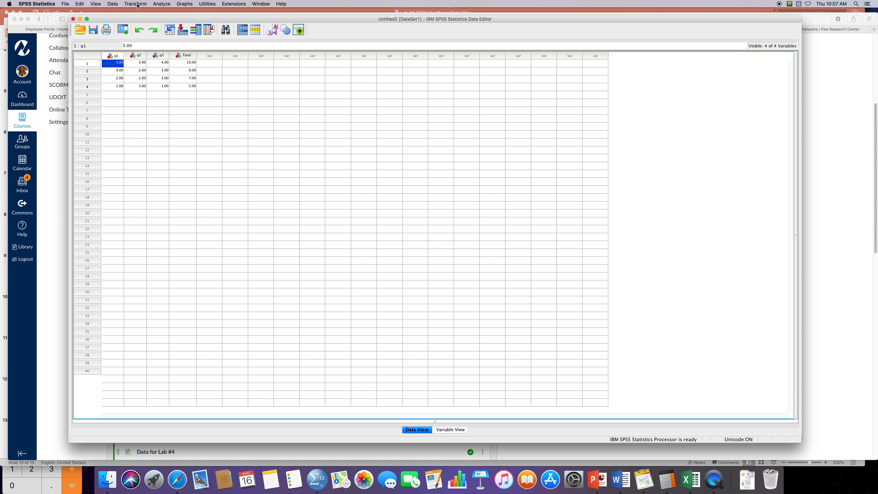
# In Recode into Different Variables, move Total (not q1) into the variables to recode
pyautogui.click(135, 4)
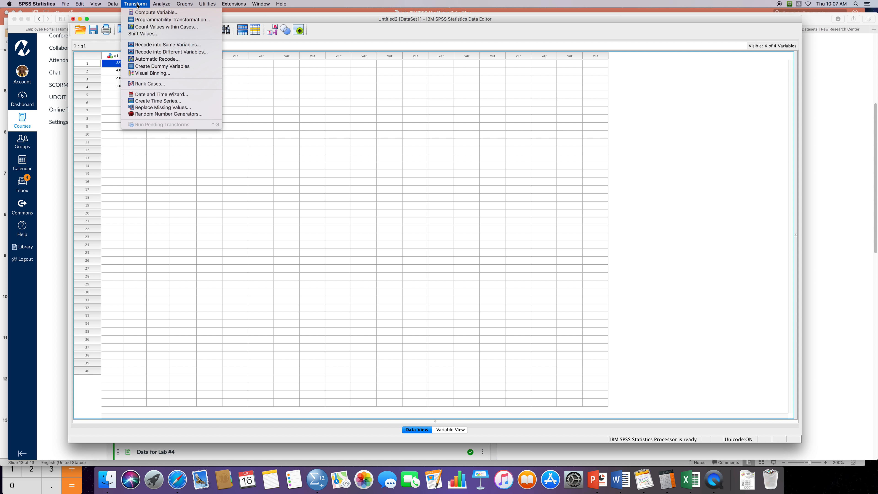
pyautogui.moveTo(167, 44)
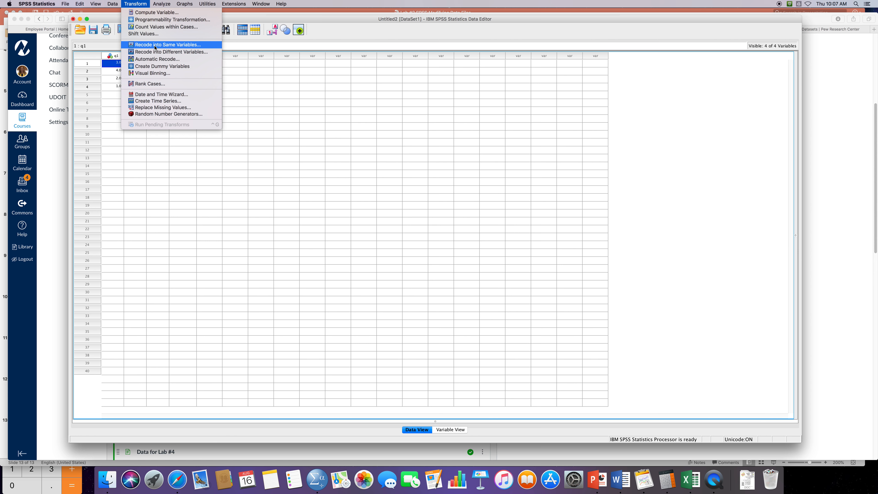
pyautogui.moveTo(171, 51)
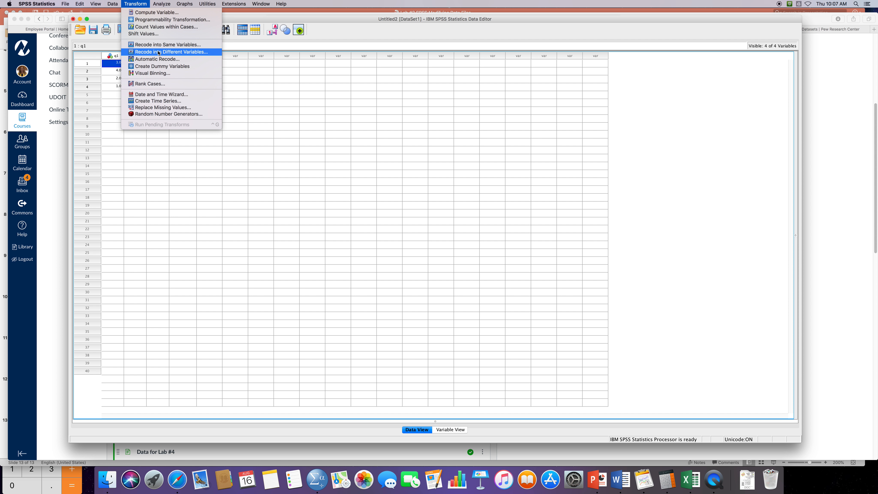
pyautogui.click(170, 52)
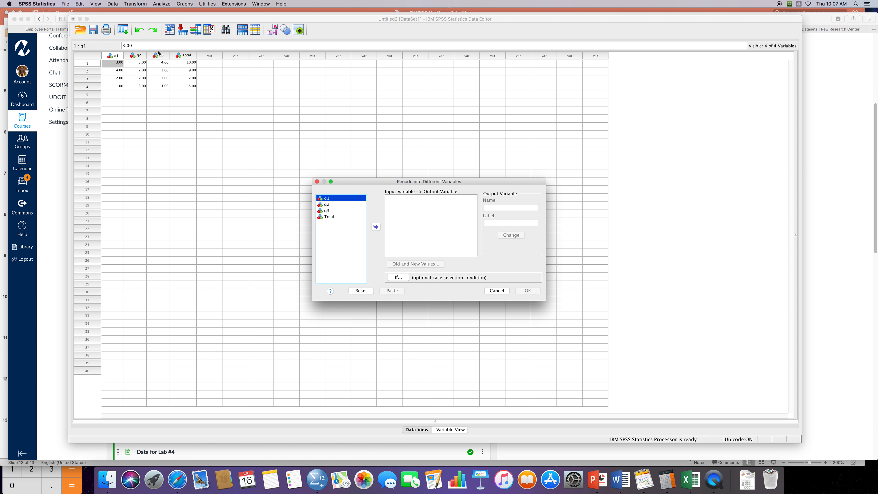
pyautogui.moveTo(333, 217)
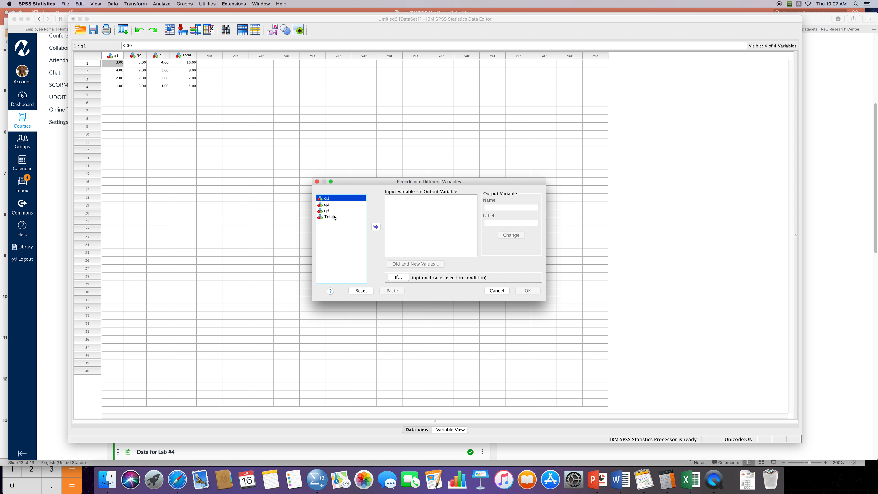
pyautogui.click(327, 217)
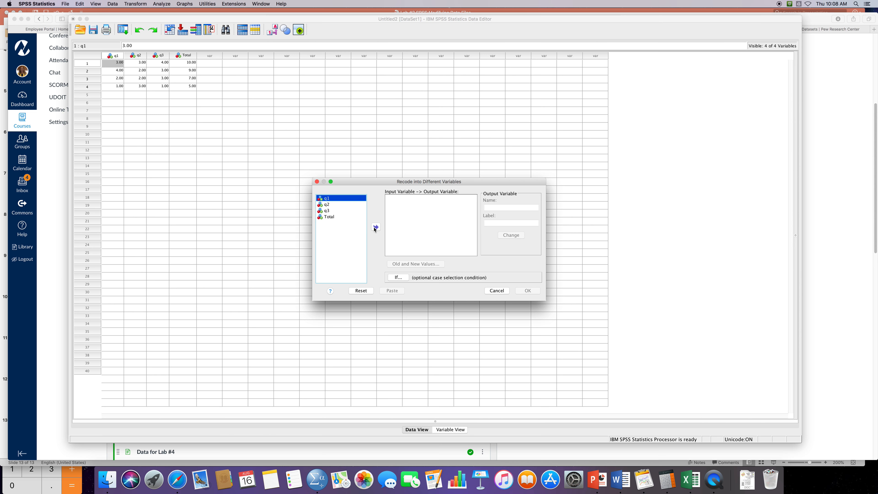
pyautogui.click(374, 227)
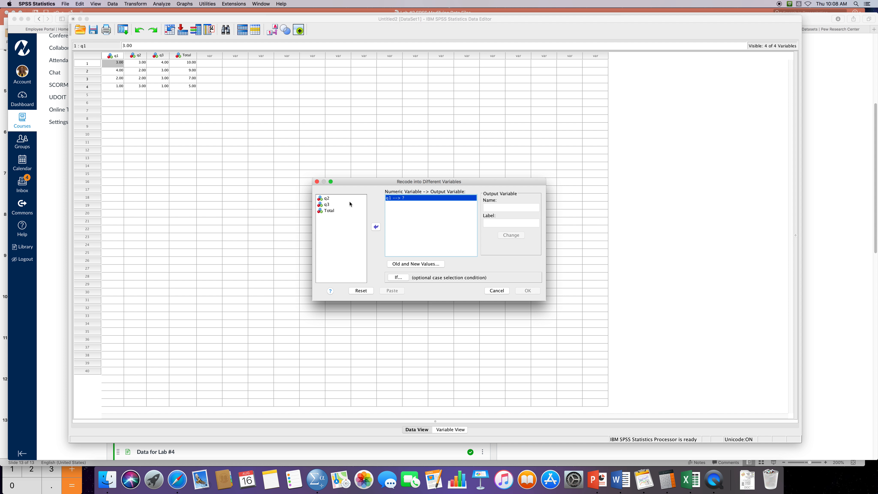
pyautogui.click(360, 290)
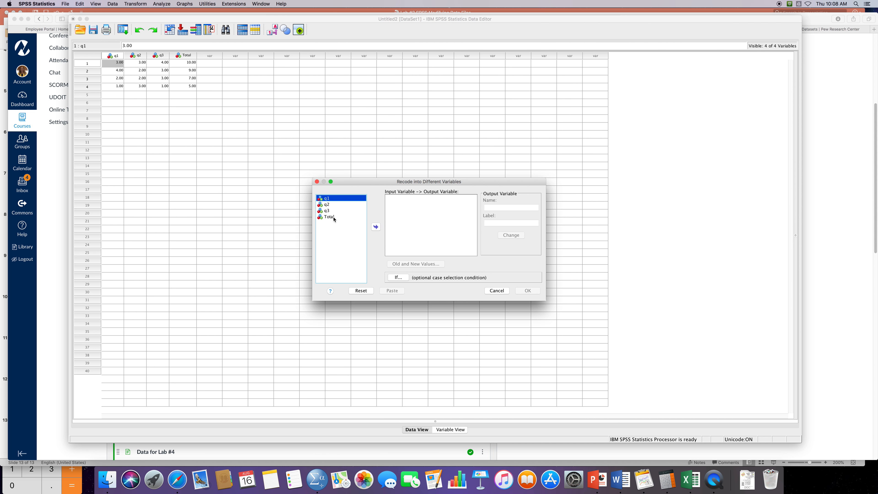
pyautogui.click(376, 227)
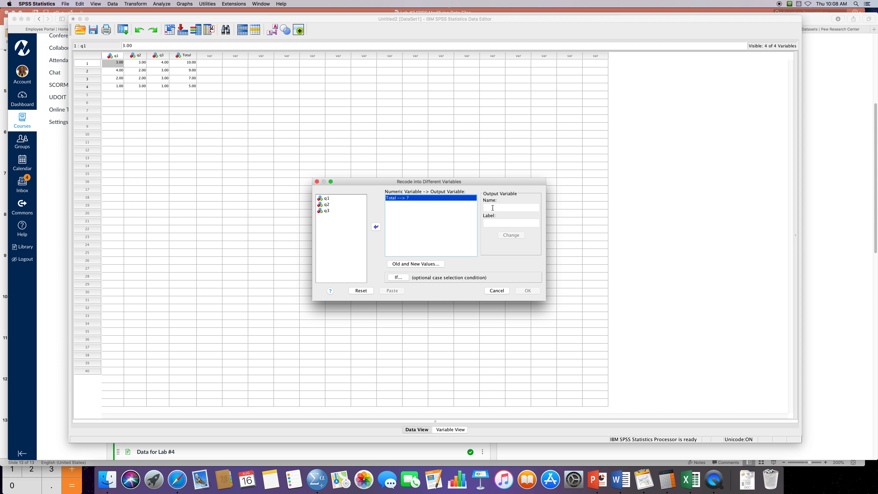
# Name the output variable Group and apply the Total → Group pairing
pyautogui.click(510, 207)
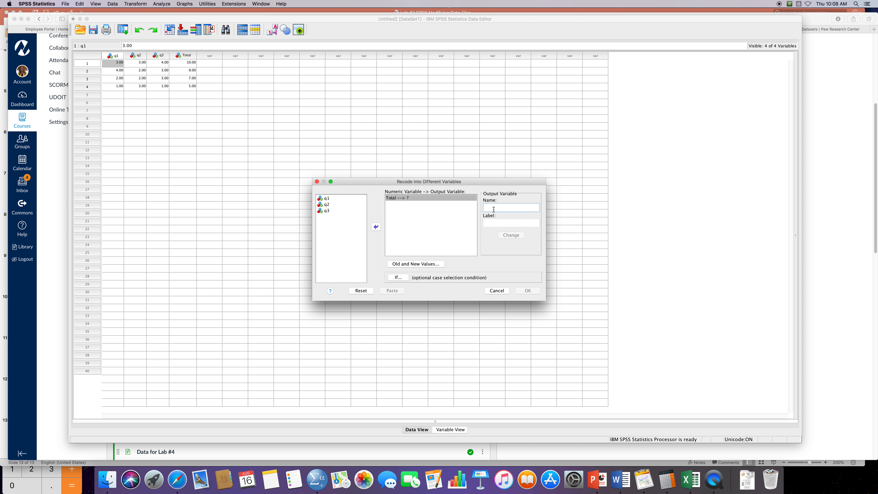
pyautogui.write('Group')
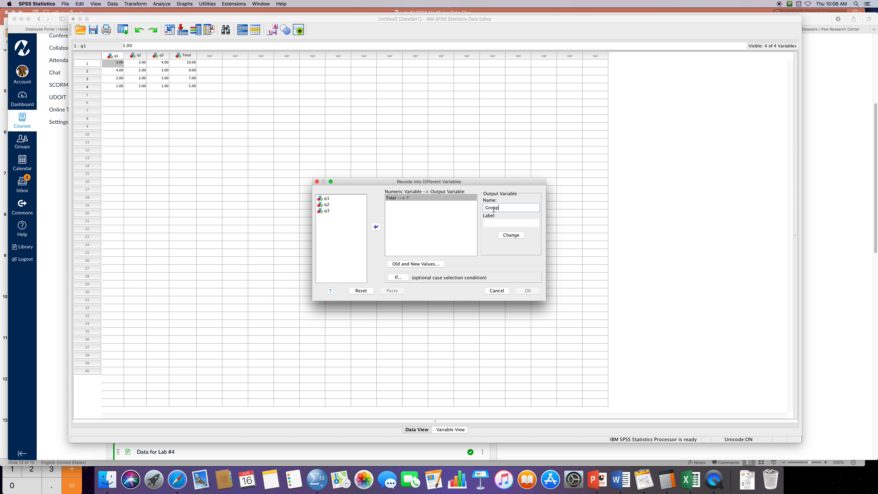
pyautogui.write('Group')
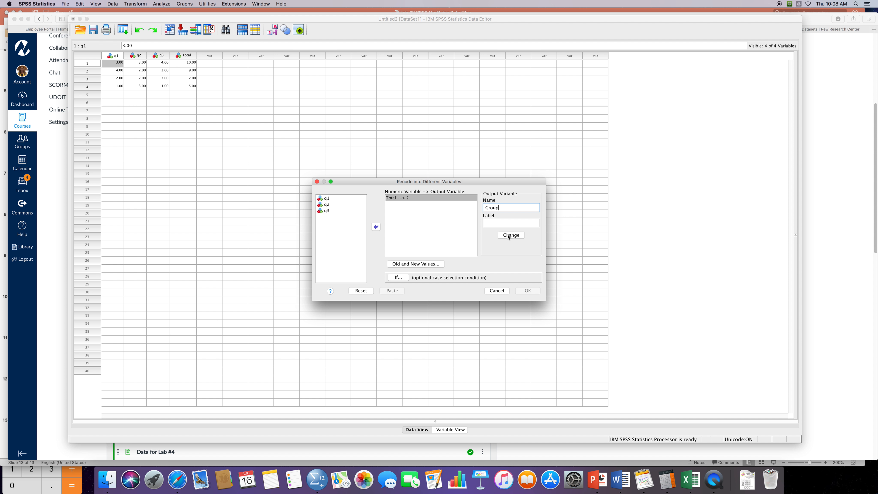
pyautogui.click(510, 234)
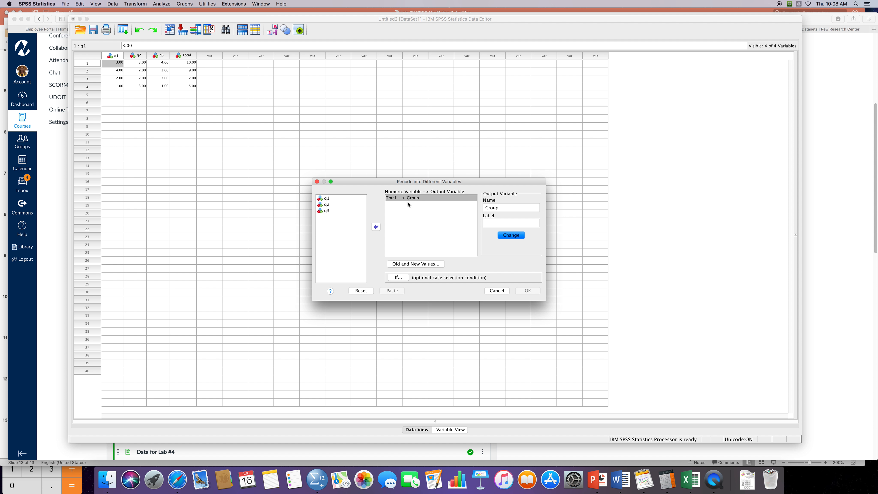
pyautogui.click(401, 197)
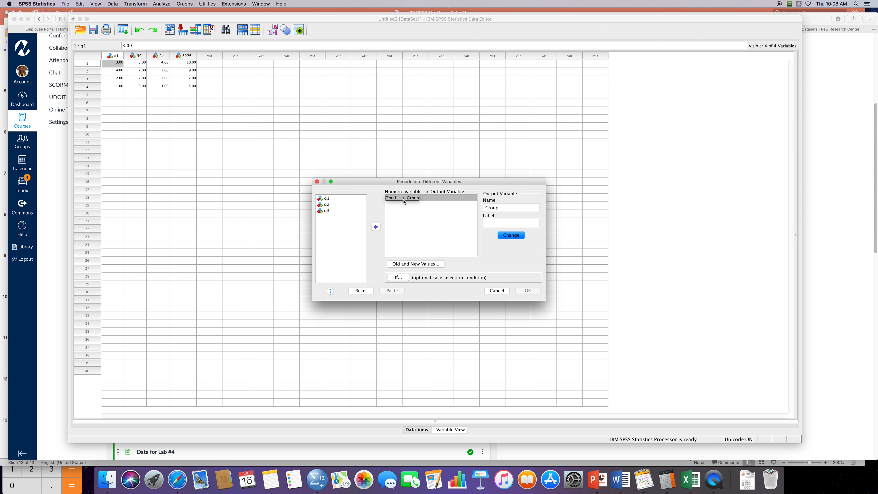
pyautogui.moveTo(395, 202)
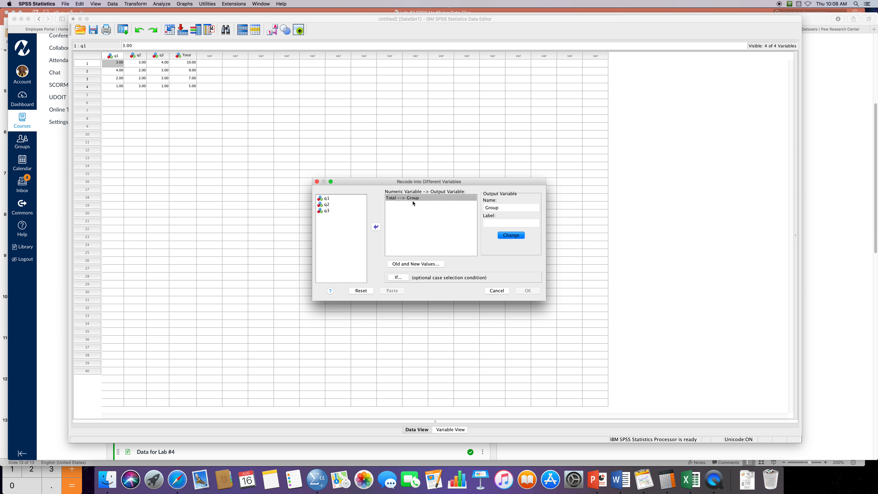
pyautogui.moveTo(422, 230)
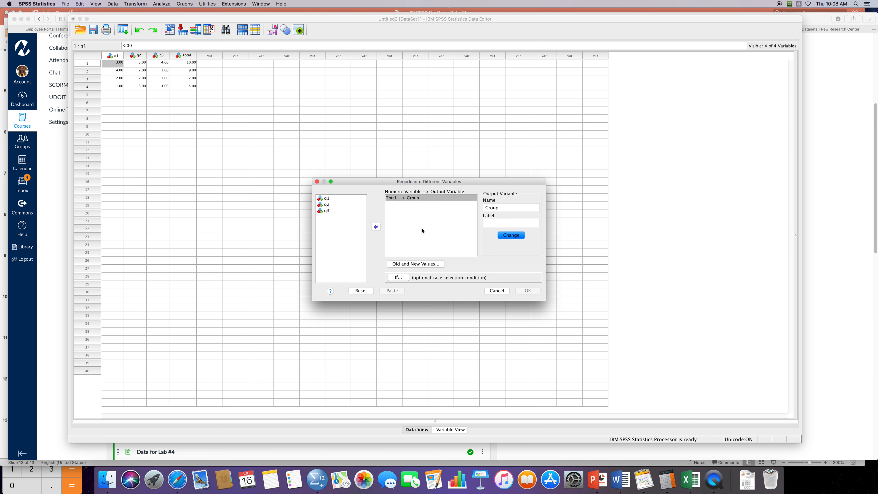
pyautogui.moveTo(422, 267)
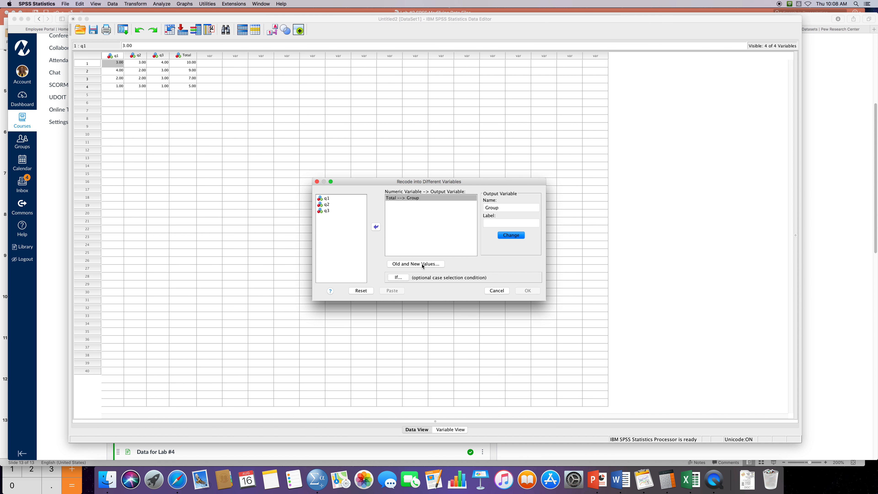
# In Old and New Values, add the rule mapping 9 through HIGHEST to 2
pyautogui.click(415, 263)
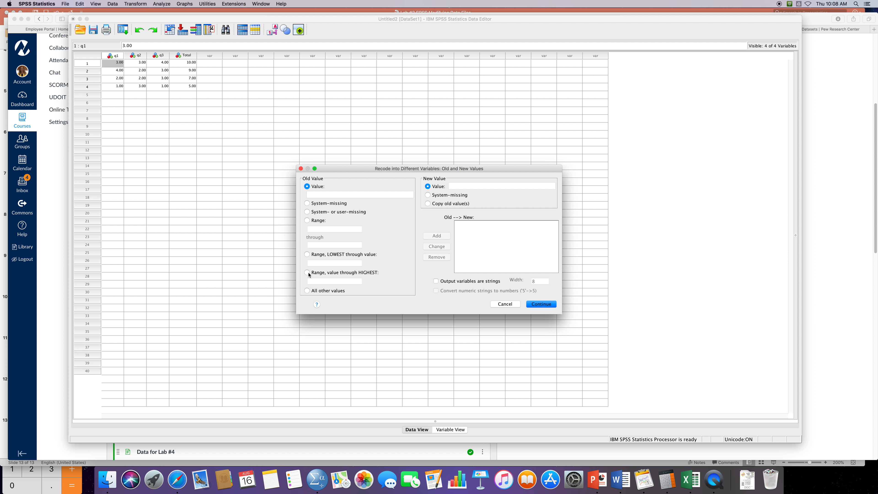
pyautogui.click(307, 272)
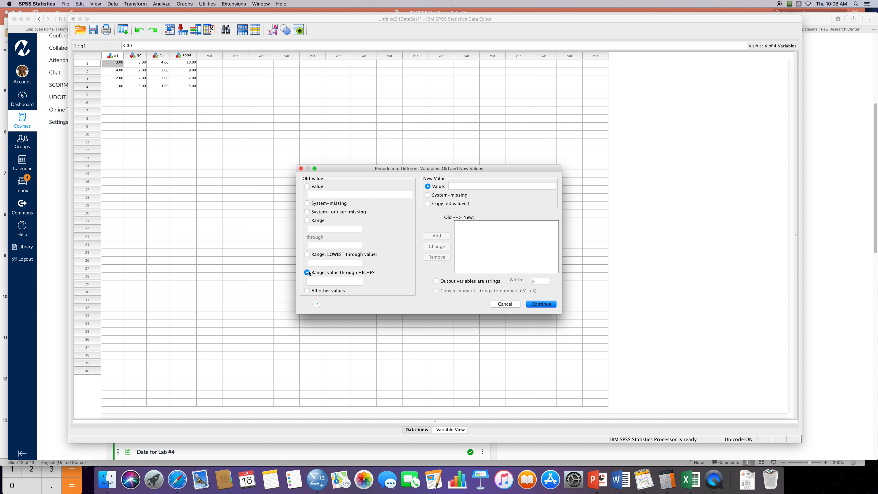
pyautogui.click(334, 280)
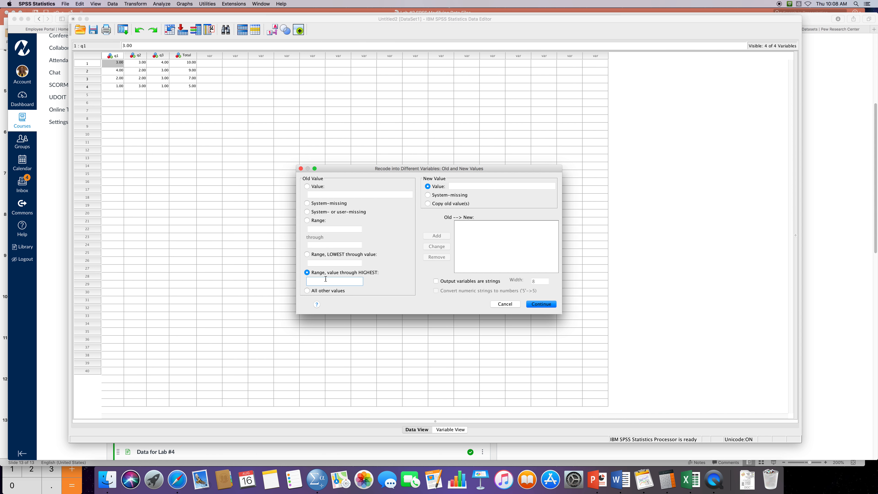
pyautogui.write('9')
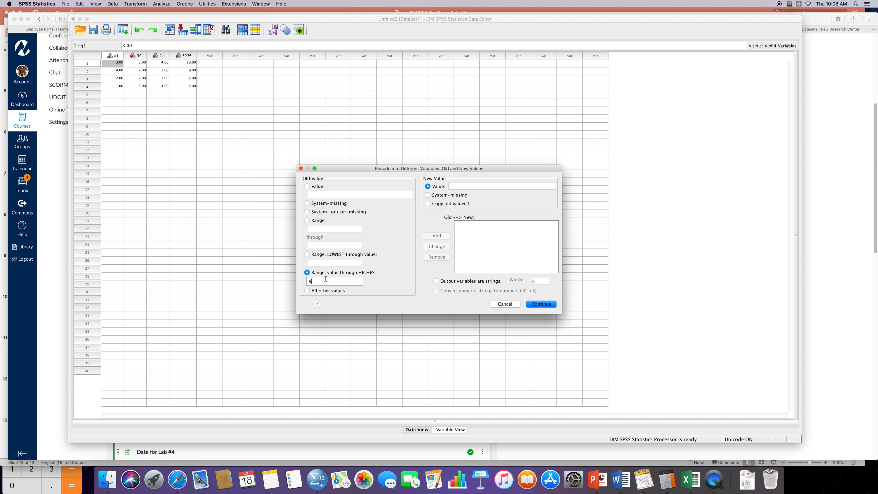
pyautogui.click(501, 186)
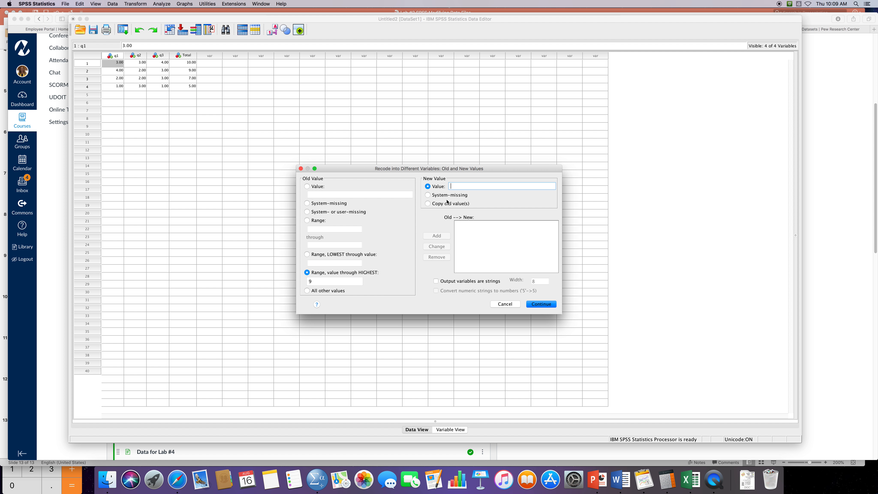
pyautogui.write('2')
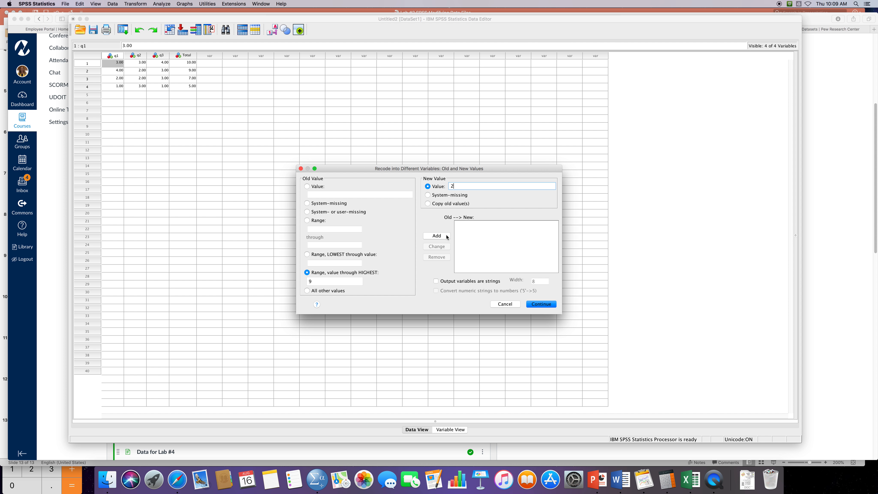
pyautogui.click(436, 235)
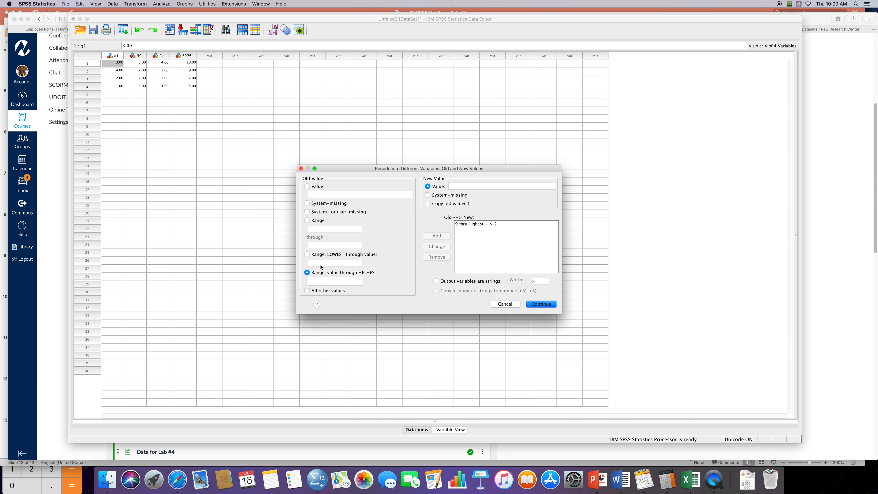
# Add the rule mapping LOWEST through 8 to 1 and confirm with Continue
pyautogui.click(307, 254)
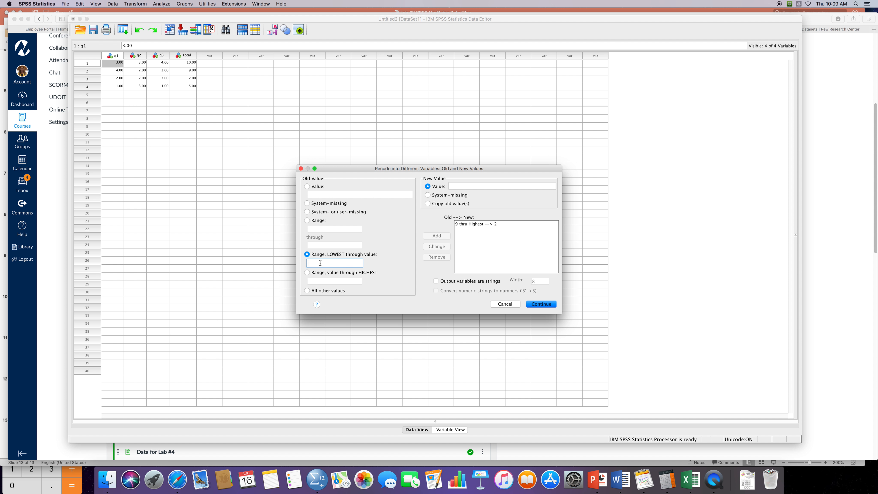
pyautogui.write('1')
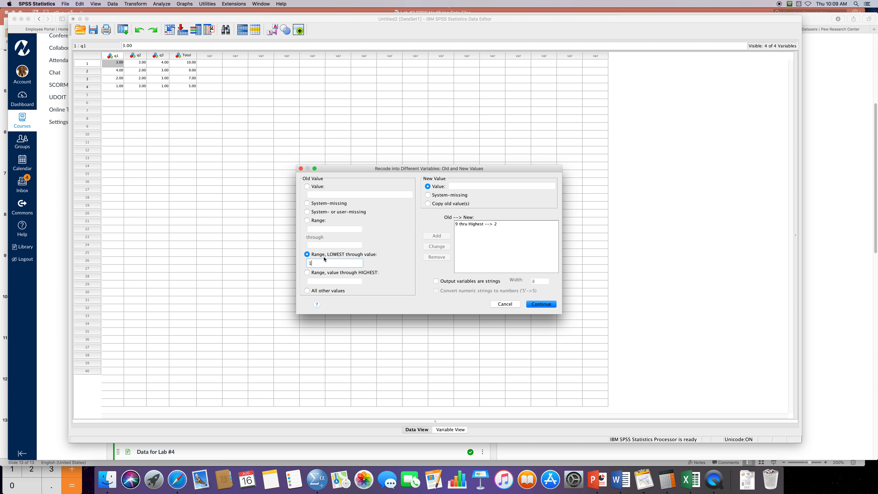
pyautogui.write('8')
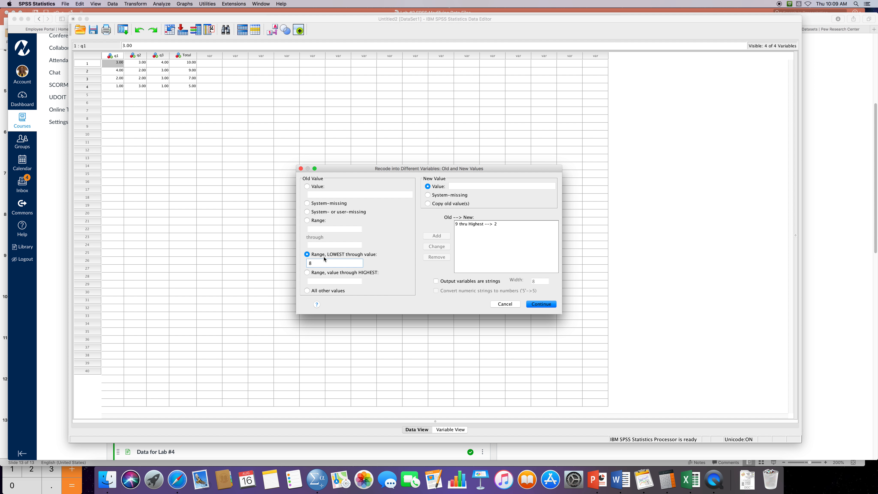
pyautogui.moveTo(327, 259)
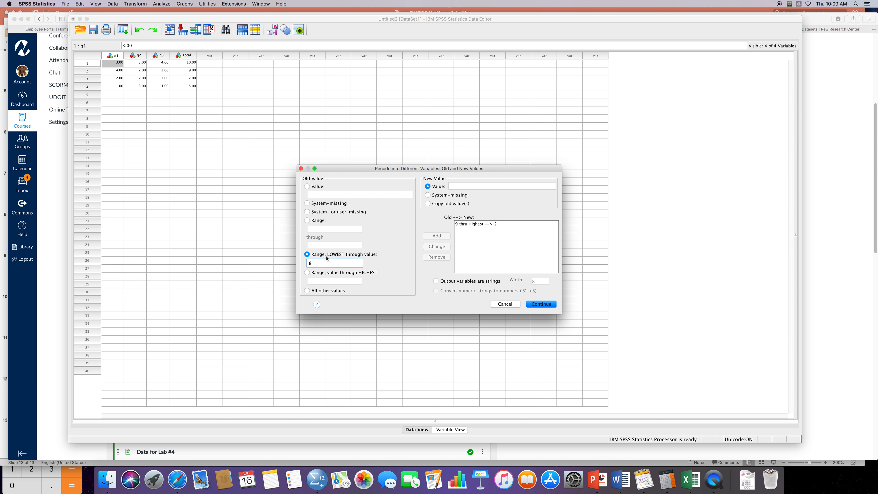
pyautogui.moveTo(327, 259)
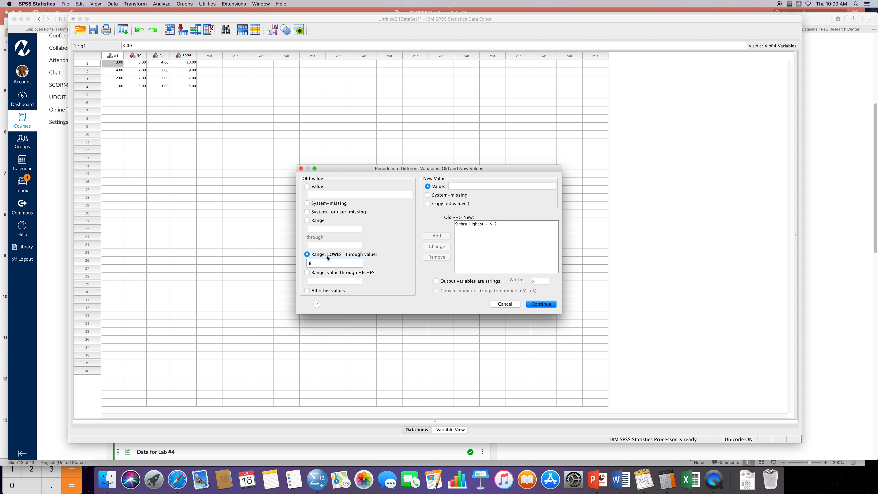
pyautogui.click(502, 186)
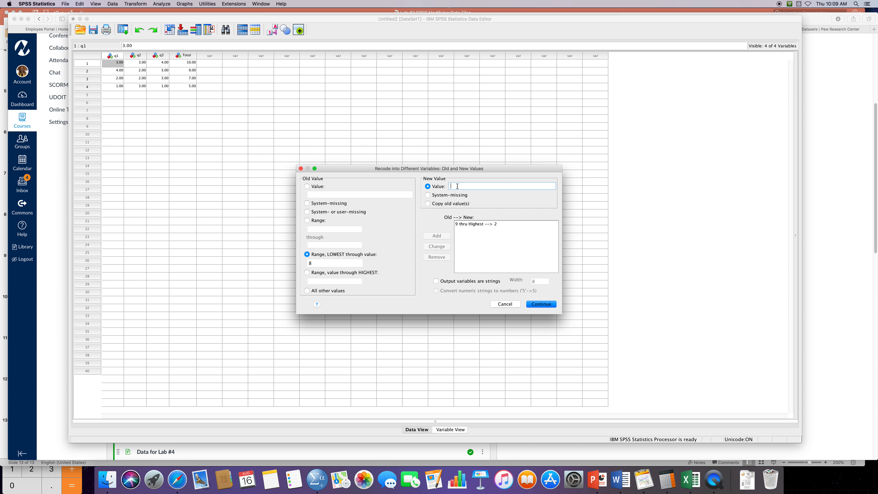
pyautogui.write('1')
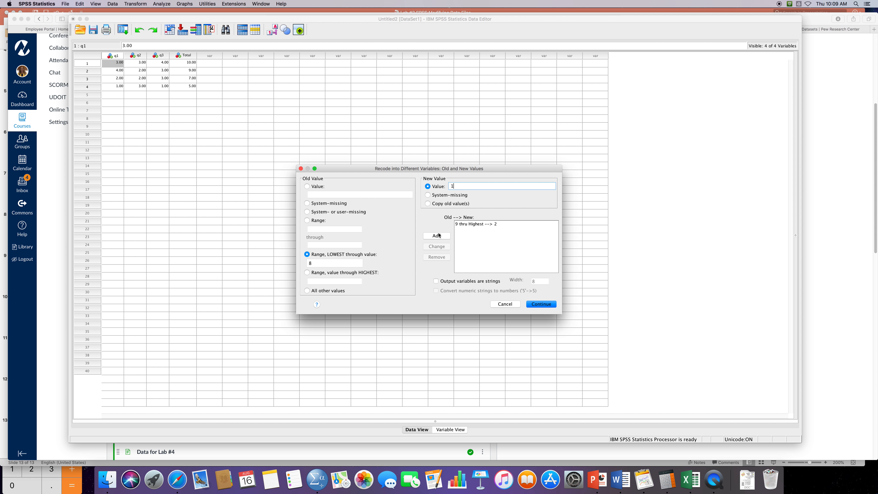
pyautogui.click(436, 235)
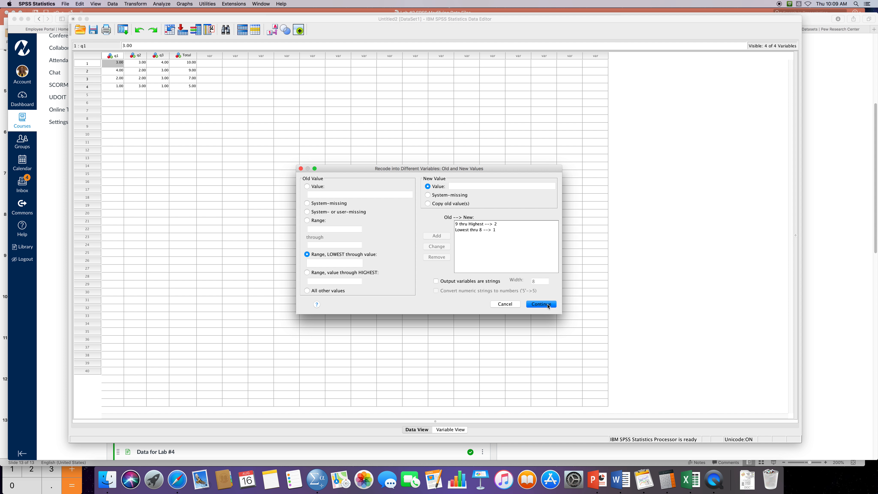
pyautogui.click(539, 304)
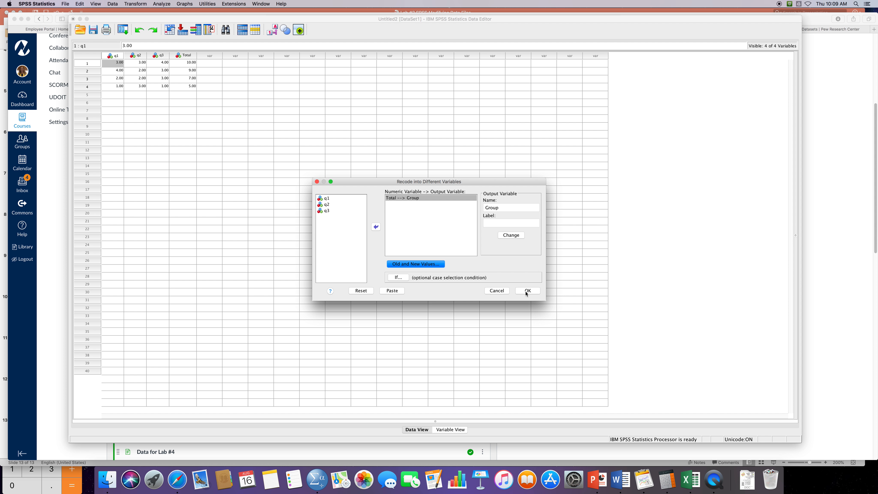
# Run the recode of Total into Group, then close the Output Viewer
pyautogui.click(525, 290)
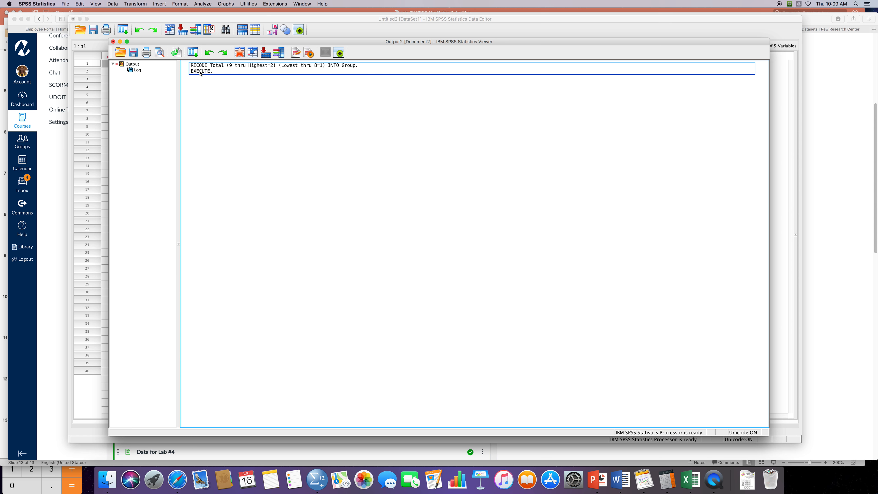
pyautogui.moveTo(209, 70)
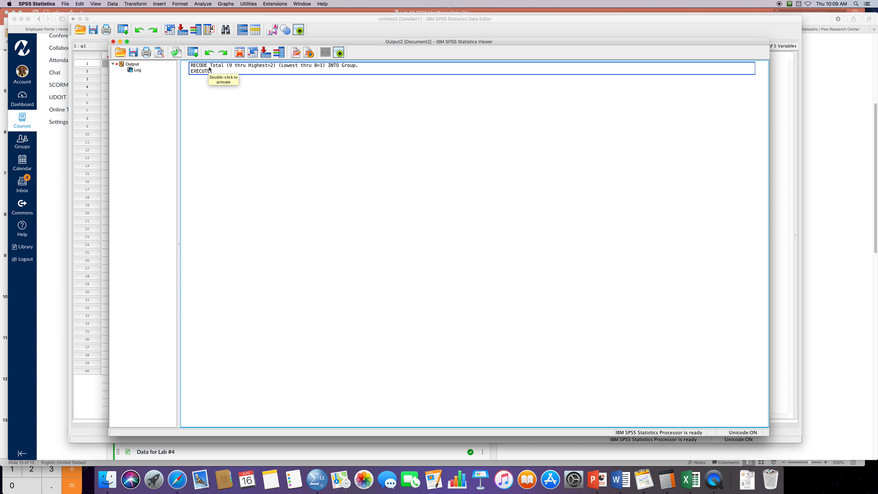
pyautogui.moveTo(219, 70)
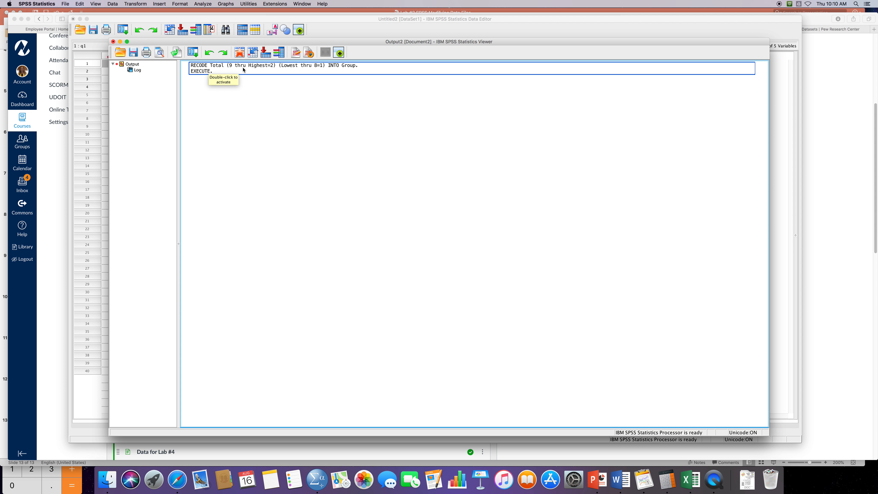
pyautogui.moveTo(286, 70)
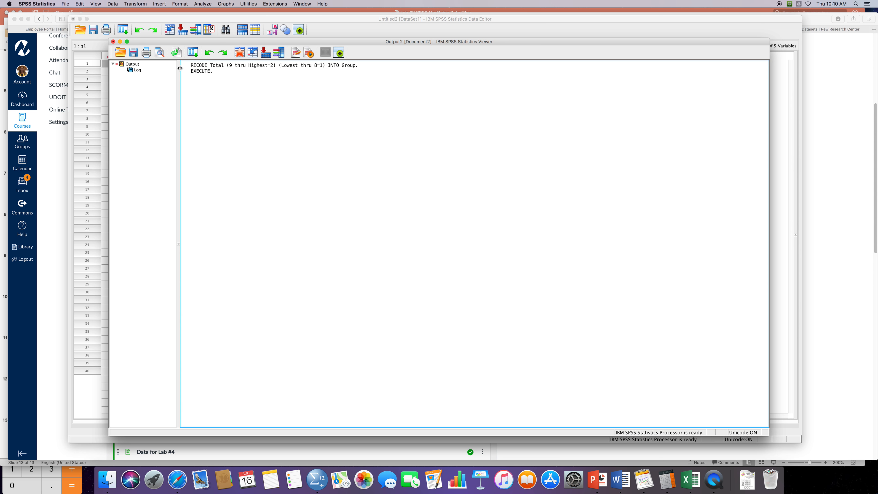
pyautogui.click(112, 41)
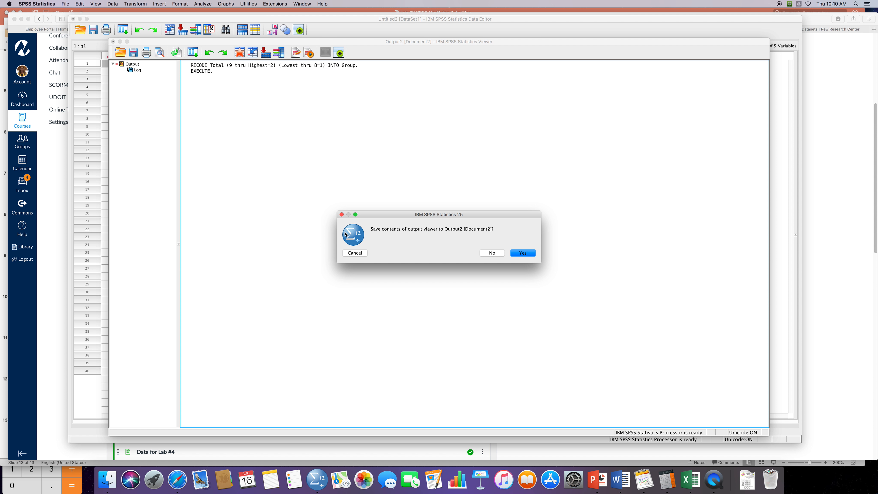
# Discard the output log unsaved and return to the data grid showing Group values 2, 2, 1, 1
pyautogui.click(491, 253)
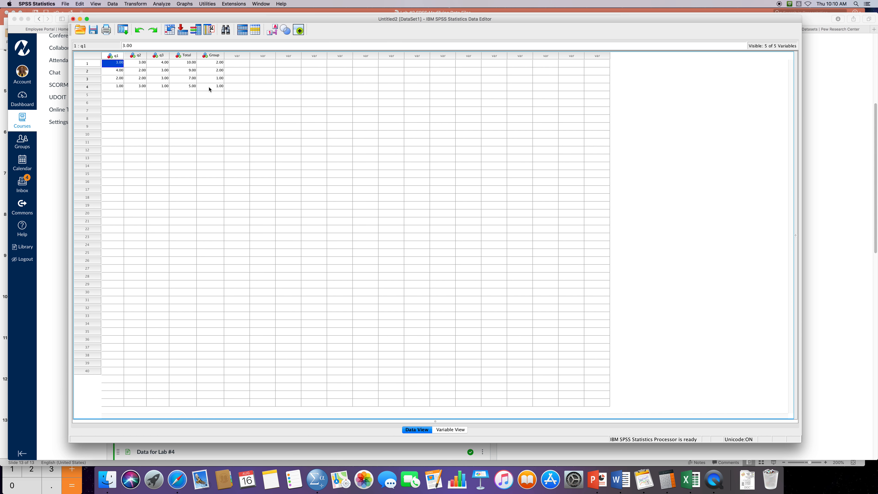
pyautogui.moveTo(207, 67)
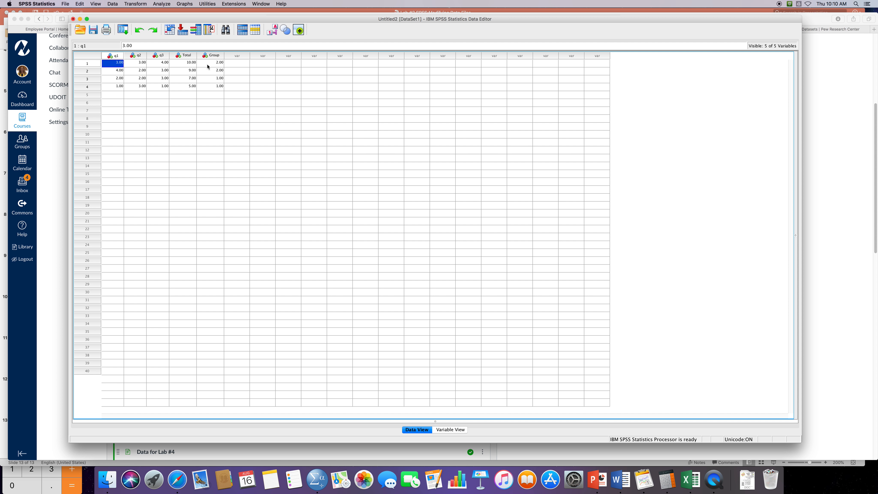
pyautogui.moveTo(207, 73)
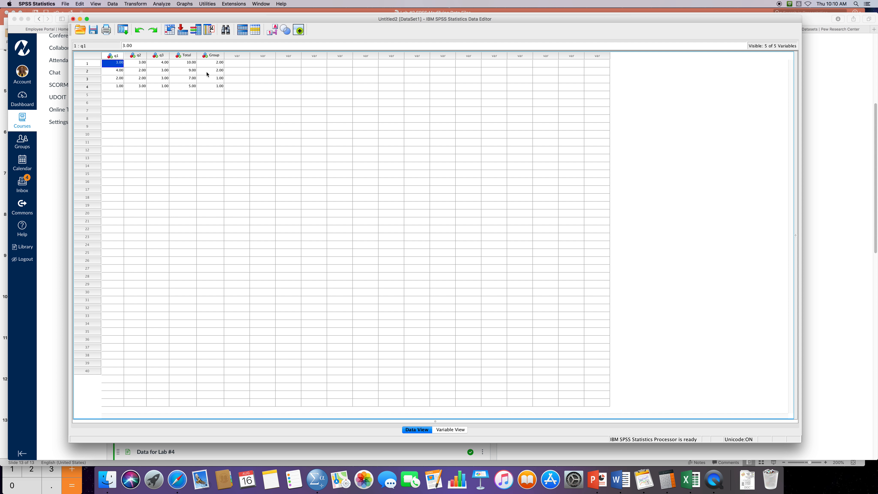
pyautogui.moveTo(237, 105)
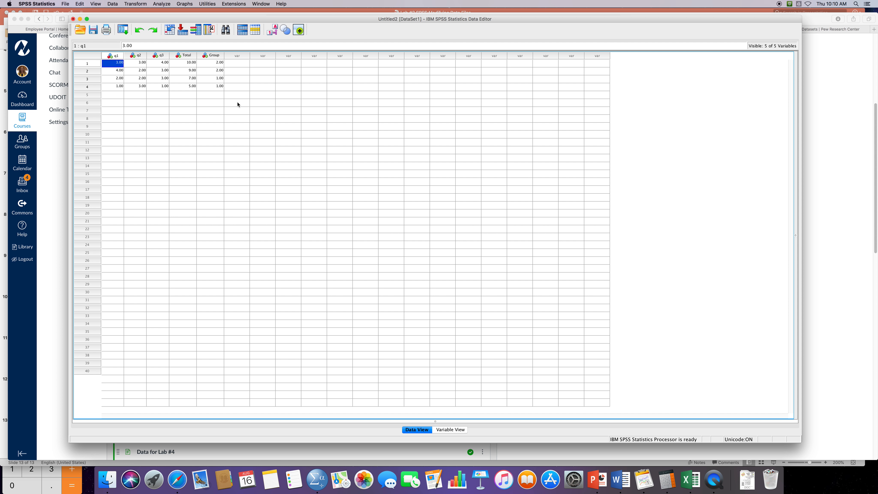
pyautogui.moveTo(105, 96)
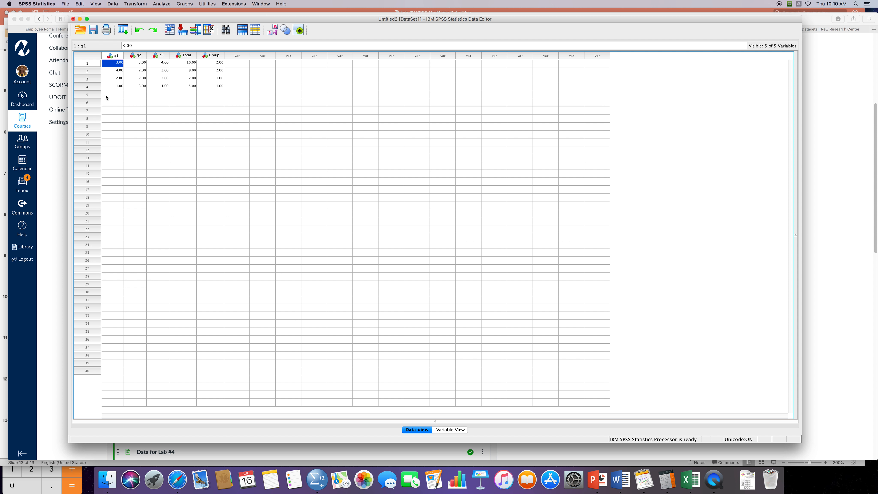
pyautogui.click(114, 95)
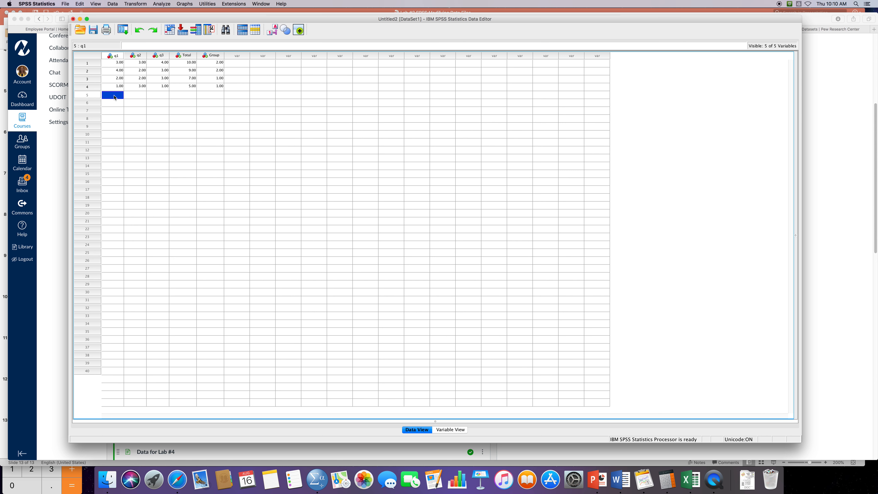